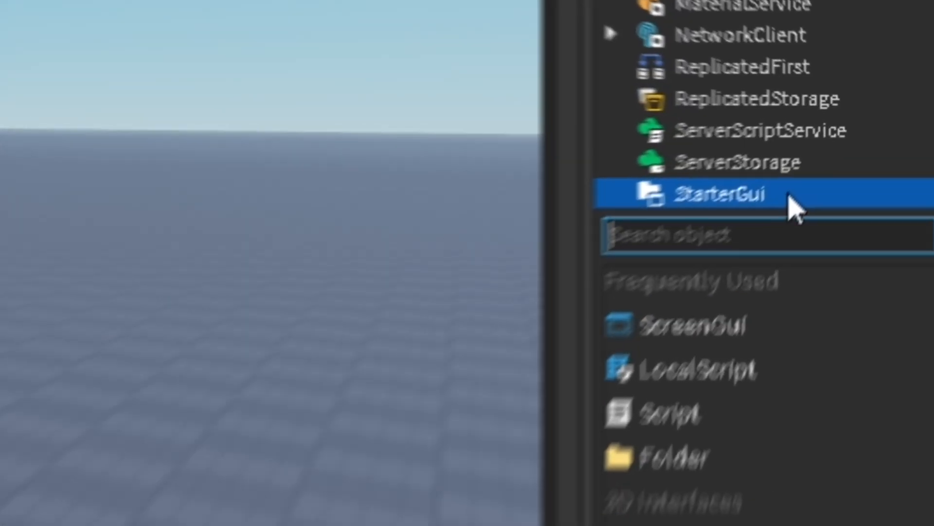
Add a ScreenGui under StarterGui with IgnoreGuiInset ticked, holding a Frame sized 1,1
{"action": "left_click", "coordinate": [692, 325]}
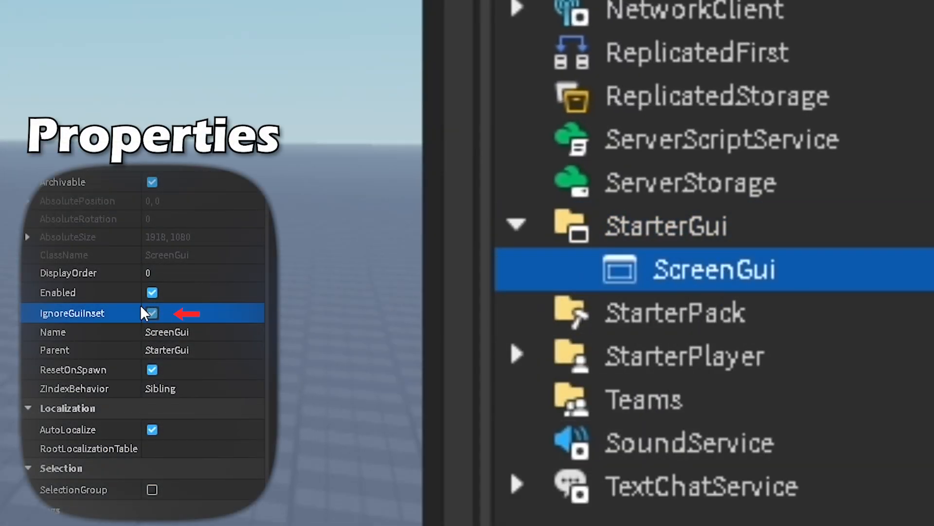
{"action": "left_click", "coordinate": [152, 313]}
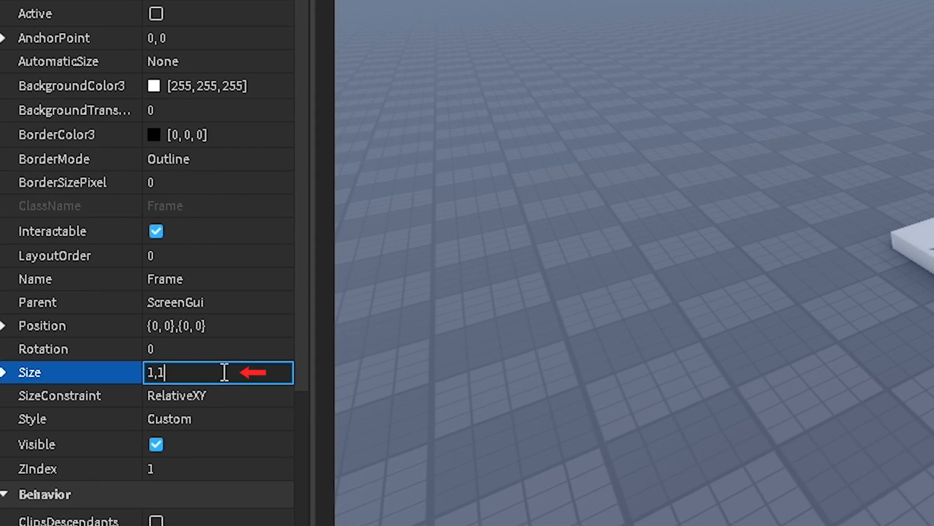
{"action": "key", "text": "Return"}
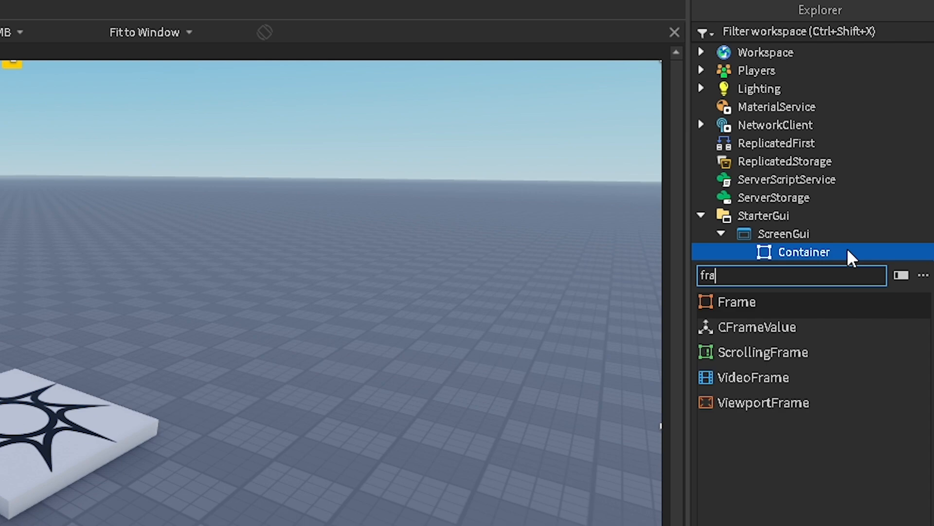
Insert a Frame inside Container and show the Properties panel
{"action": "left_click", "coordinate": [737, 301]}
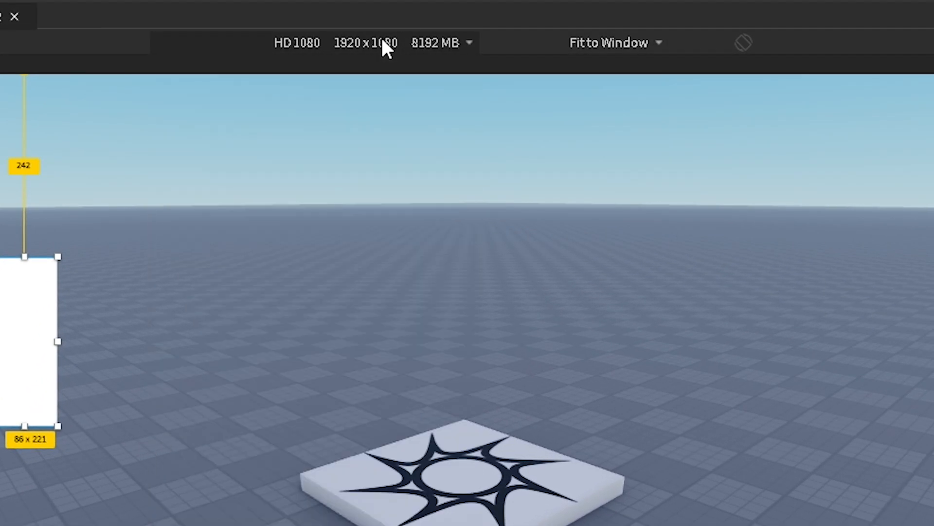
{"action": "left_click", "coordinate": [307, 30]}
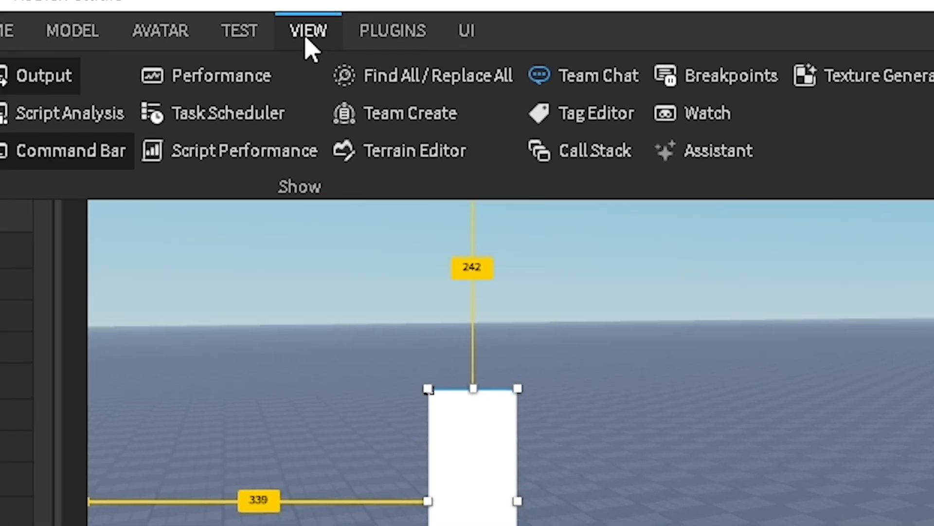
{"action": "left_click", "coordinate": [253, 32]}
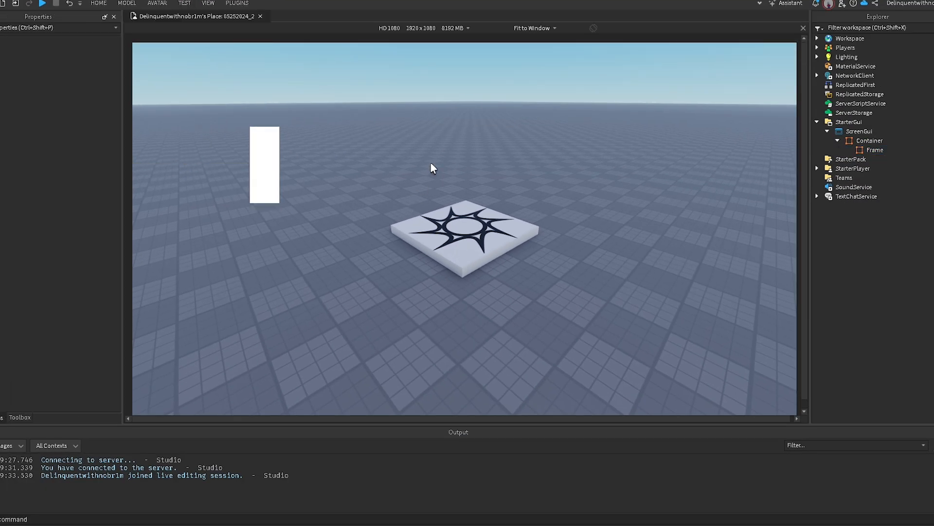
Place the new frame lower-right as a tall rounded rectangle with a UICorner and black BackgroundColor3
{"action": "left_click", "coordinate": [874, 150]}
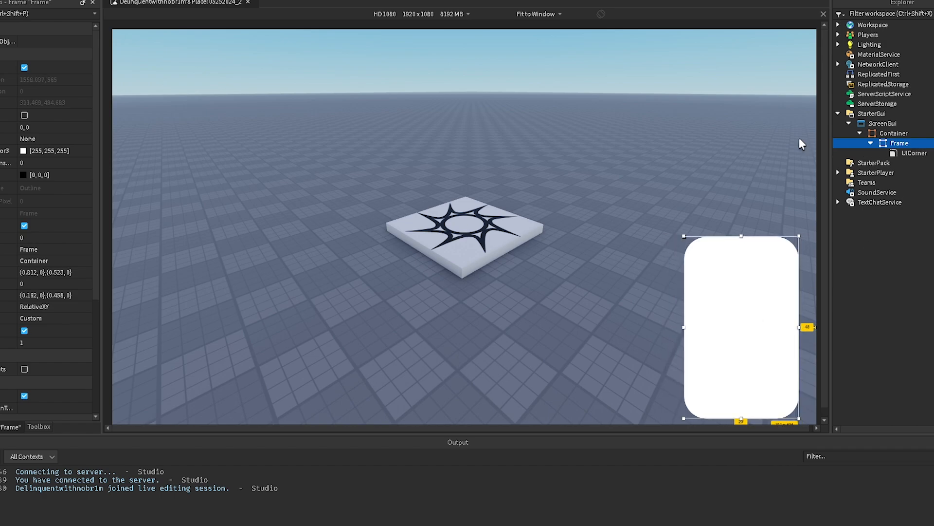
{"action": "left_click", "coordinate": [49, 150]}
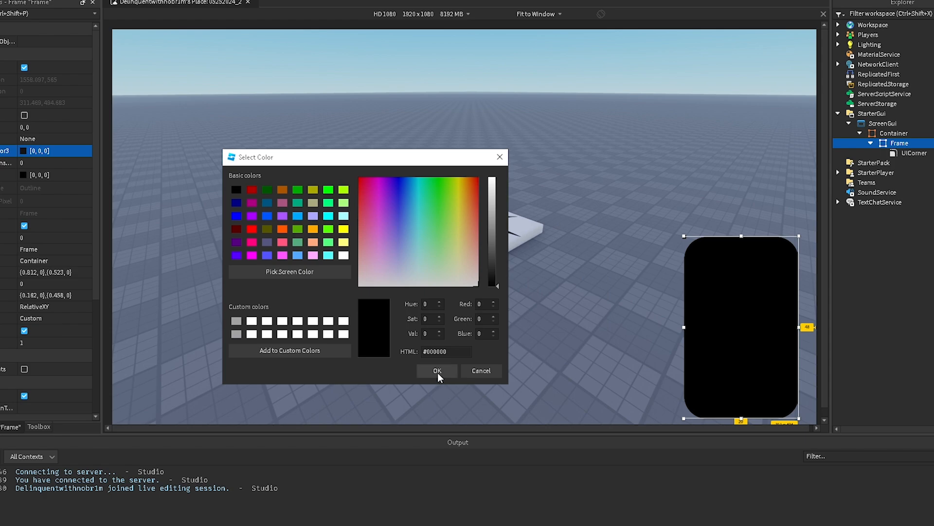
{"action": "left_click", "coordinate": [437, 370]}
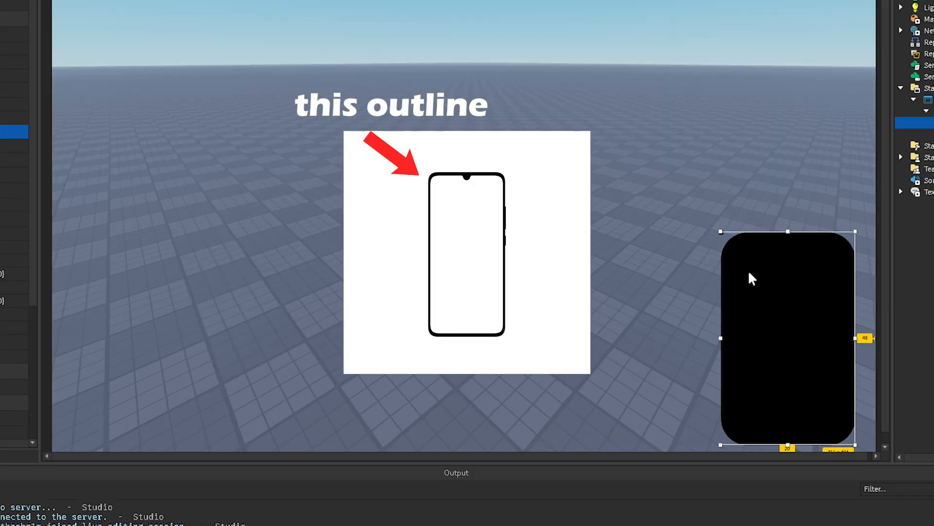
Add a slightly smaller white Frame in Container with a copied UICorner, leaving a thin black outline
{"action": "left_click", "coordinate": [884, 125]}
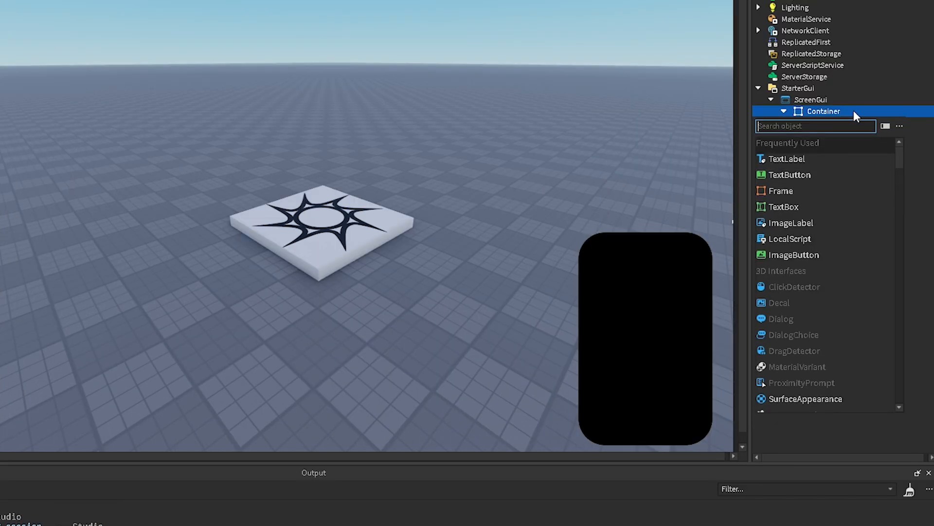
{"action": "left_click", "coordinate": [781, 191]}
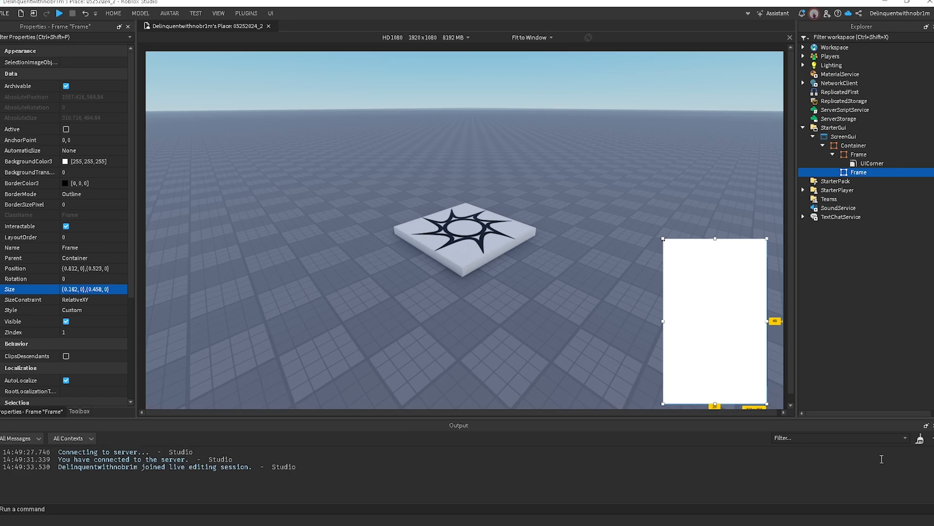
{"action": "left_click", "coordinate": [872, 171]}
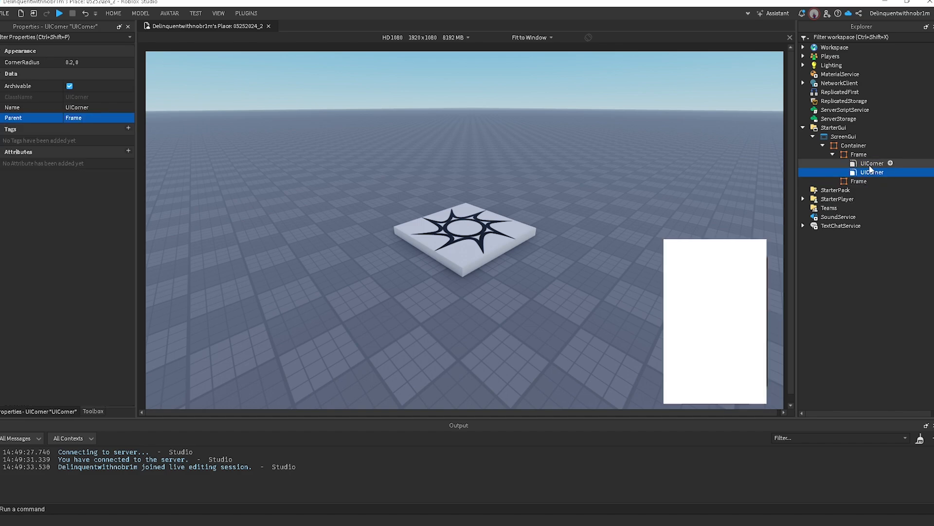
{"action": "left_click", "coordinate": [871, 181]}
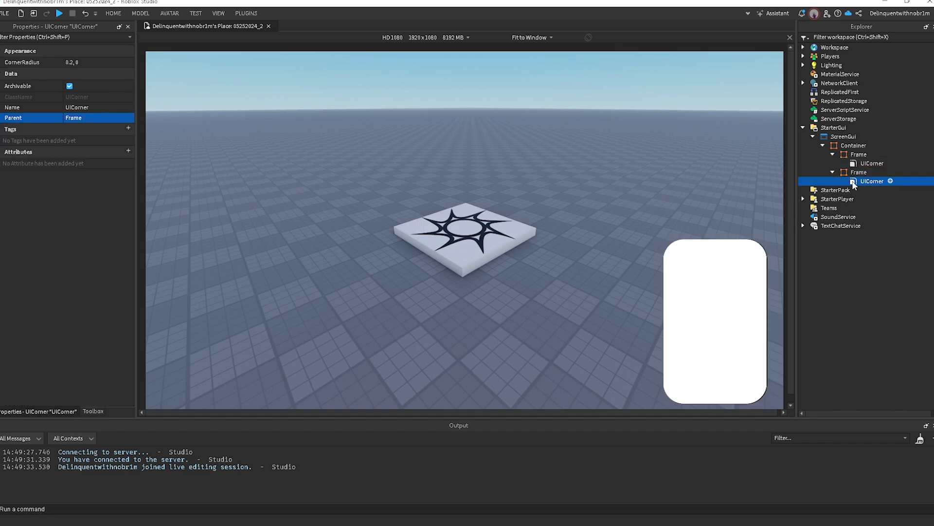
{"action": "left_click", "coordinate": [859, 172]}
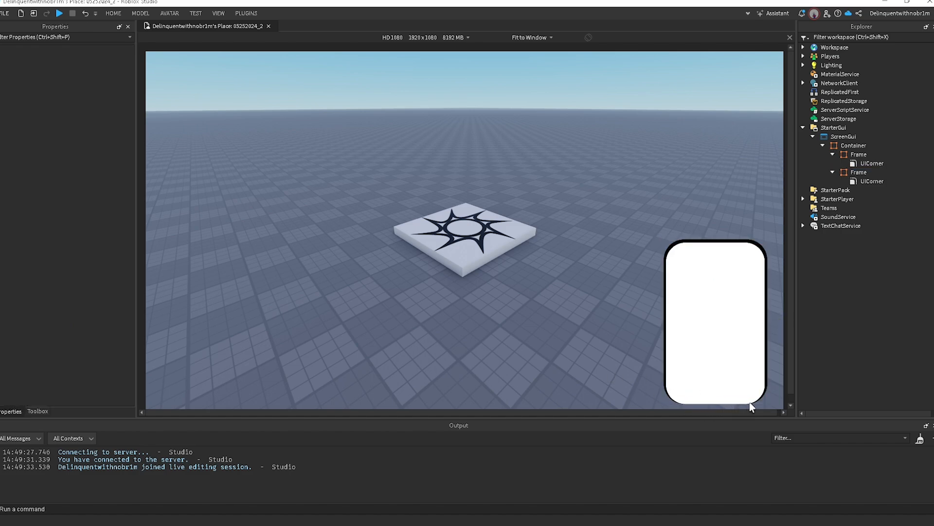
{"action": "mouse_move", "coordinate": [710, 247]}
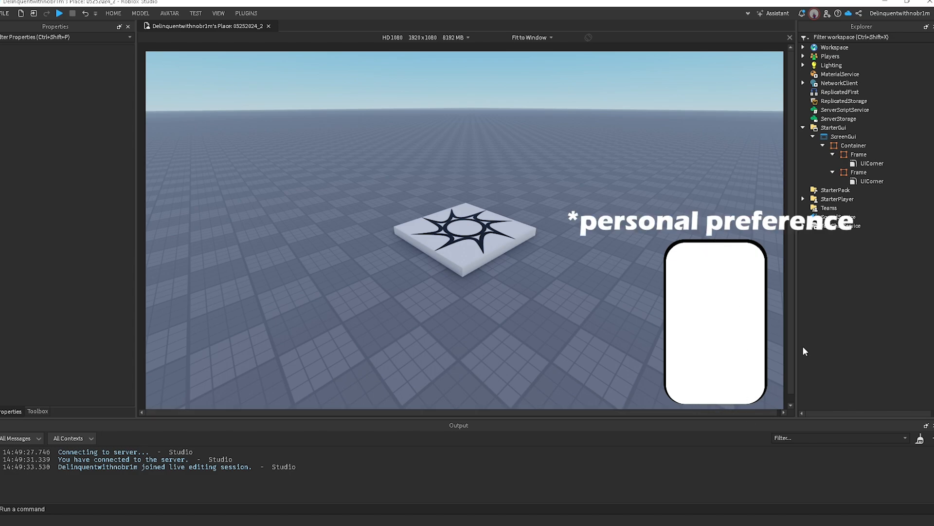
Add a Misc folder in Container with thin side-button frames placed against the phone's edges
{"action": "left_click", "coordinate": [860, 172]}
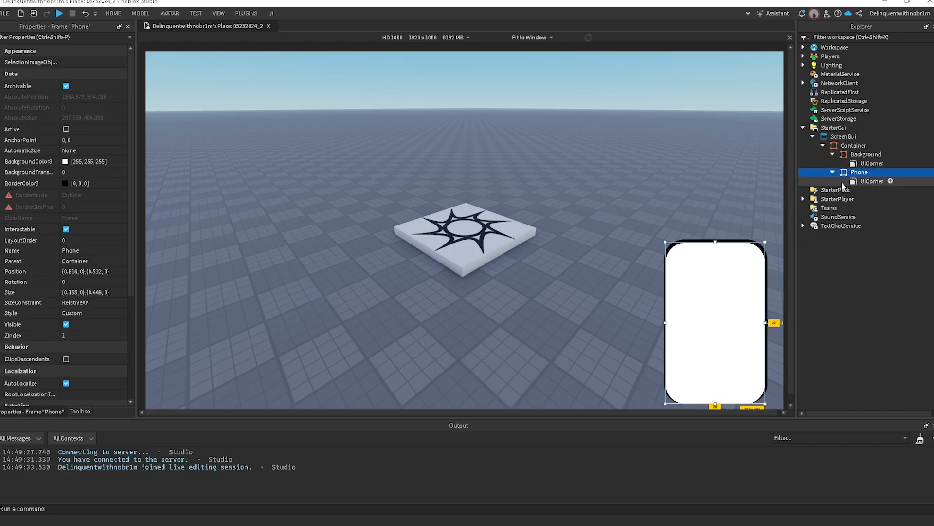
{"action": "type", "text": "fold"}
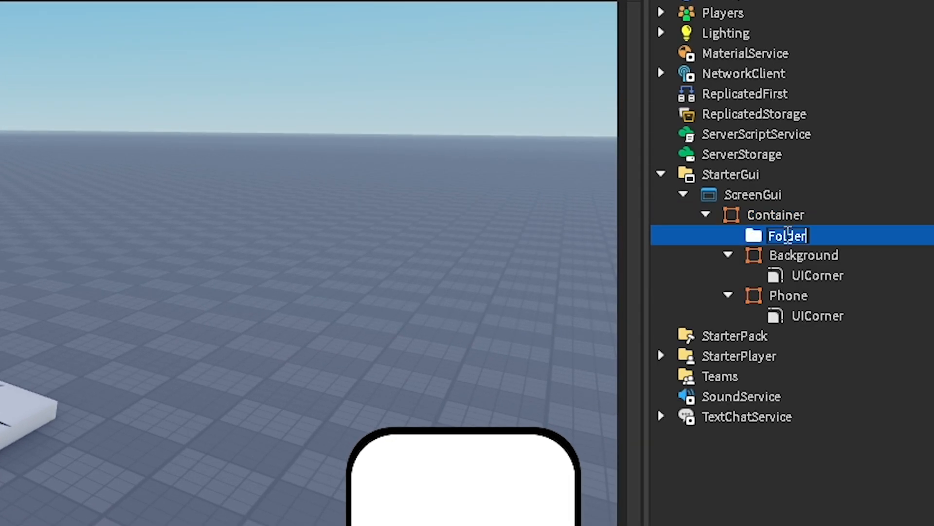
{"action": "type", "text": "Misc"}
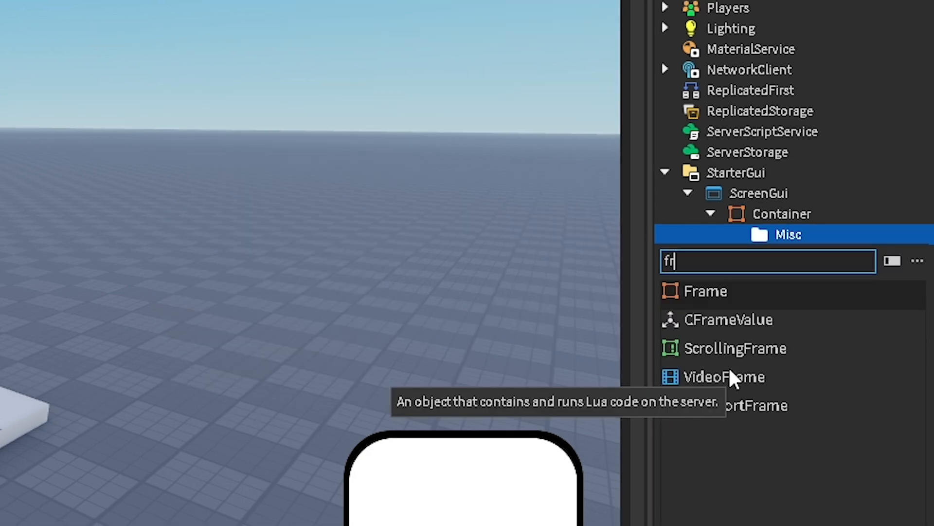
{"action": "left_click", "coordinate": [704, 290]}
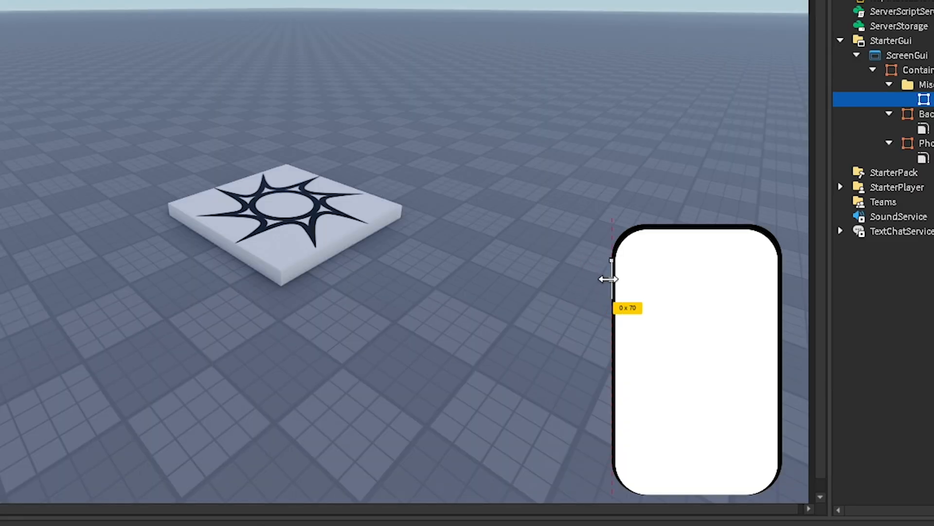
{"action": "left_click", "coordinate": [918, 70]}
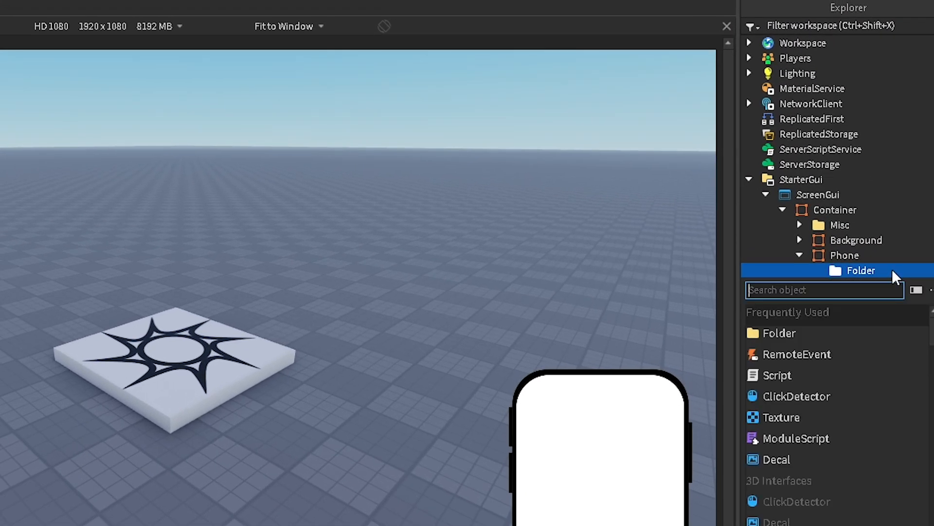
Add an Apps folder to Phone with a Frame sized {1,0},{1,0} and a red BackgroundColor3
{"action": "type", "text": "fo"}
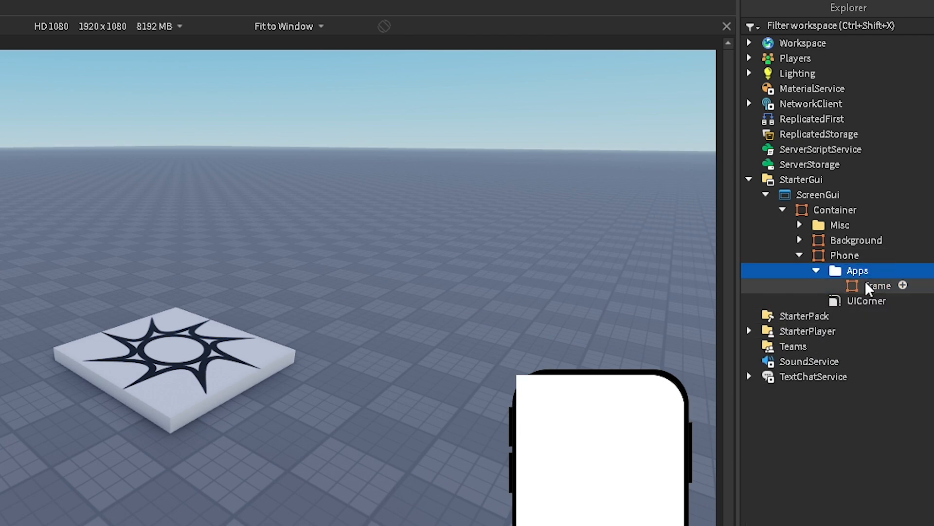
{"action": "left_click", "coordinate": [877, 285]}
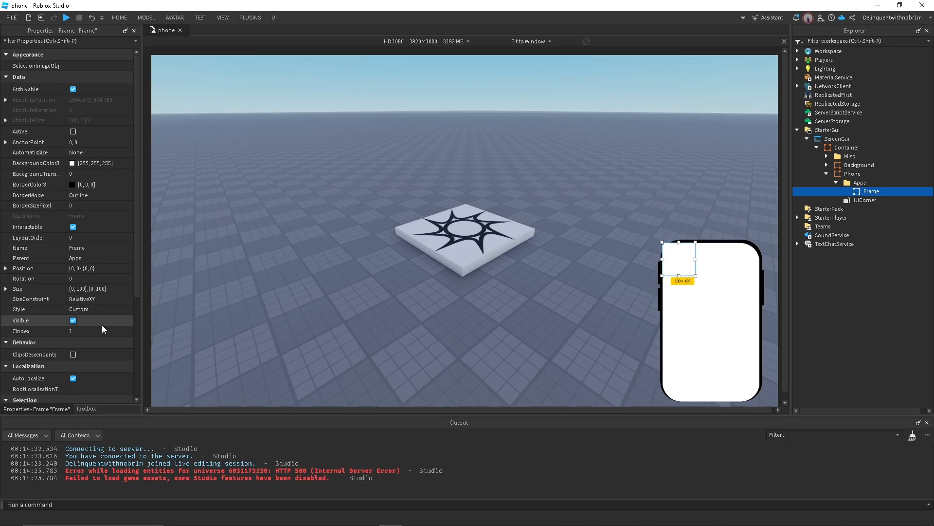
{"action": "left_click", "coordinate": [6, 288]}
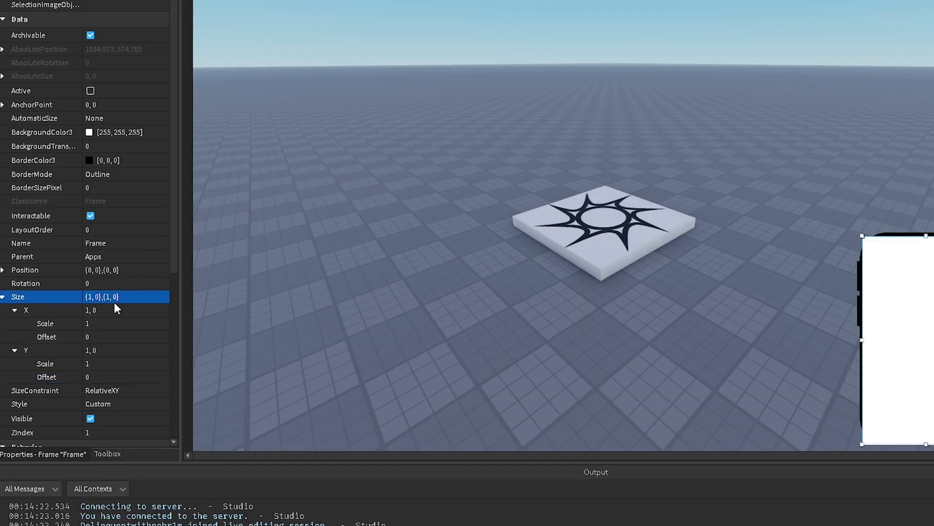
{"action": "left_click", "coordinate": [88, 131]}
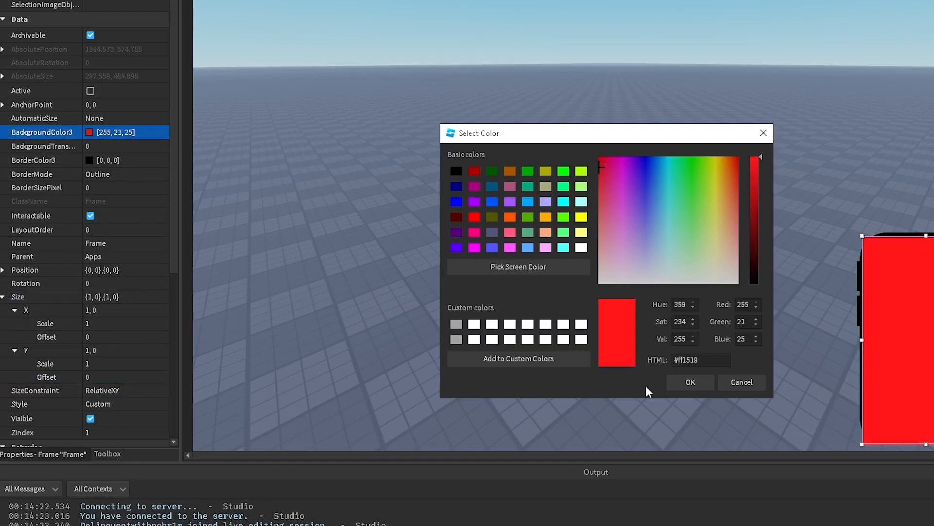
{"action": "left_click", "coordinate": [690, 382]}
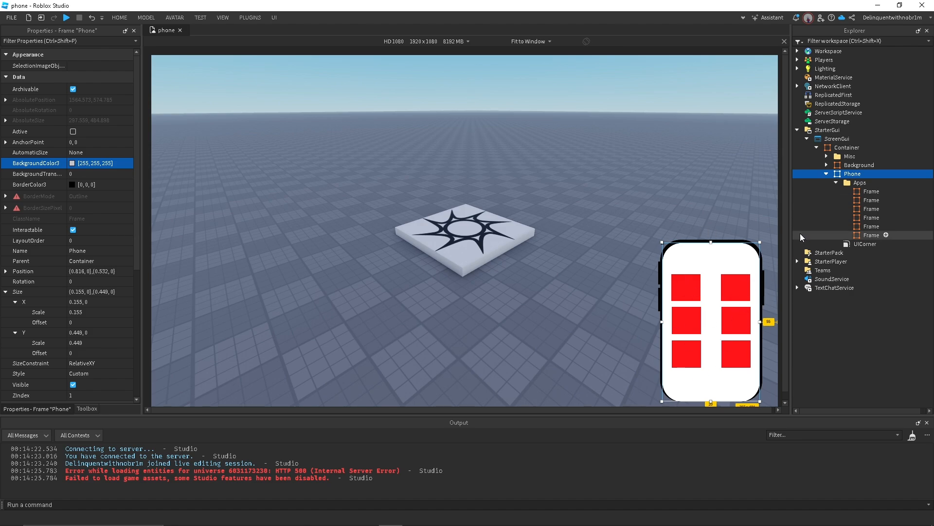
Try a blue BackgroundColor3 on Phone, then cancel to keep it white
{"action": "left_click", "coordinate": [70, 162]}
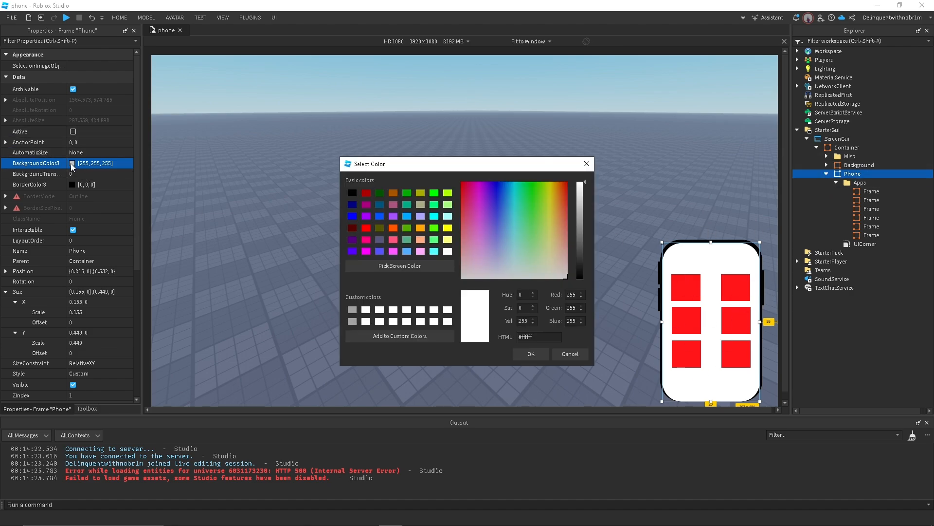
{"action": "mouse_move", "coordinate": [484, 178]}
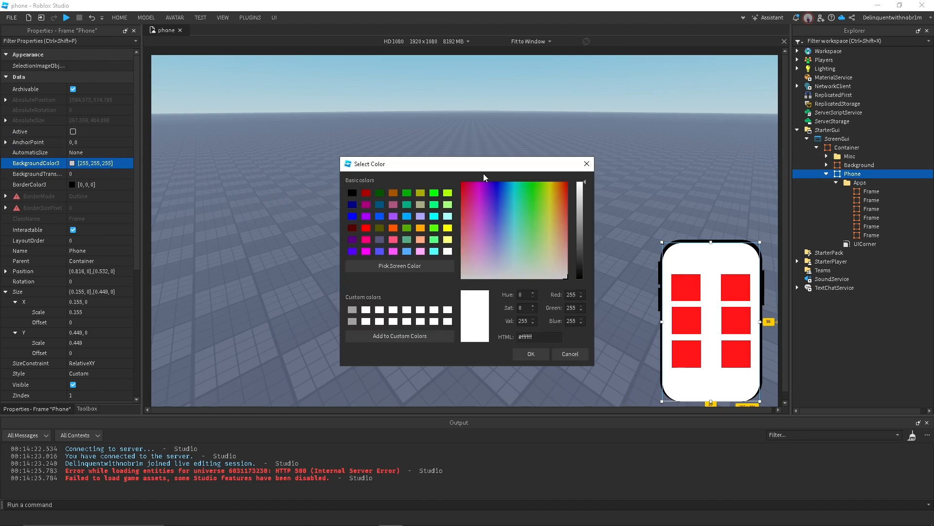
{"action": "left_click", "coordinate": [463, 216]}
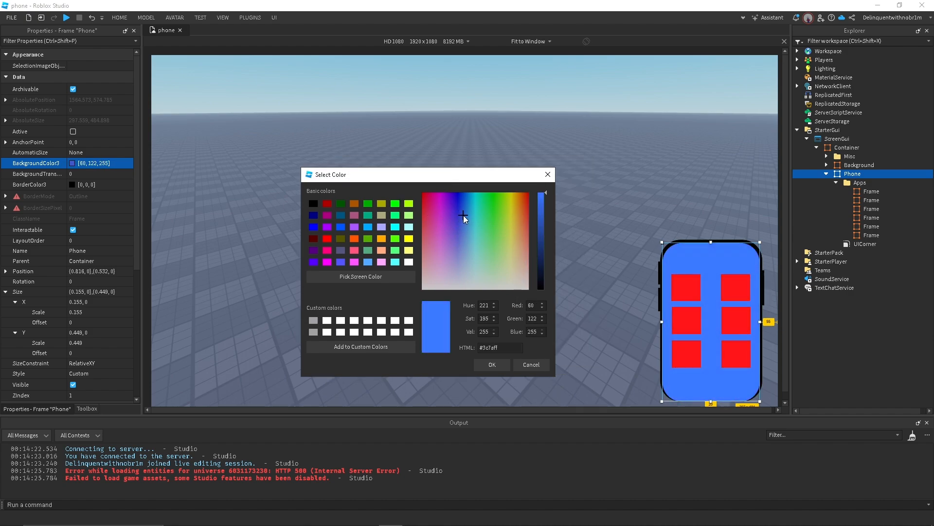
{"action": "left_click", "coordinate": [492, 364]}
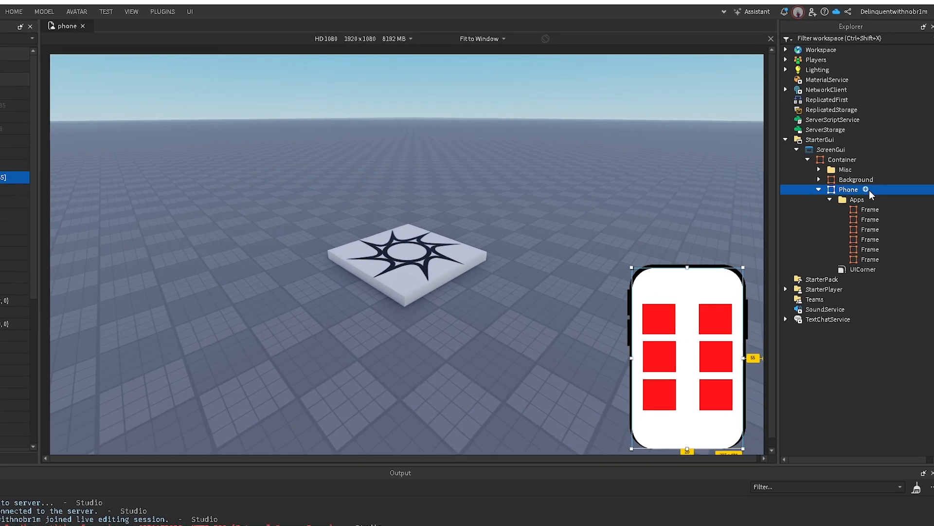
Insert a UIGradient under Phone with light-cyan-to-white keypoints and a diagonal Rotation
{"action": "left_click", "coordinate": [867, 190]}
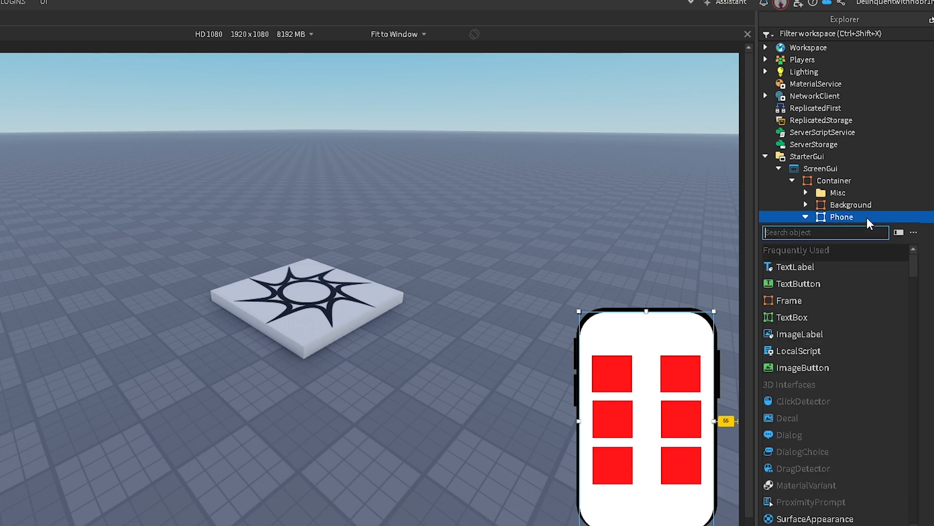
{"action": "type", "text": "uigradient"}
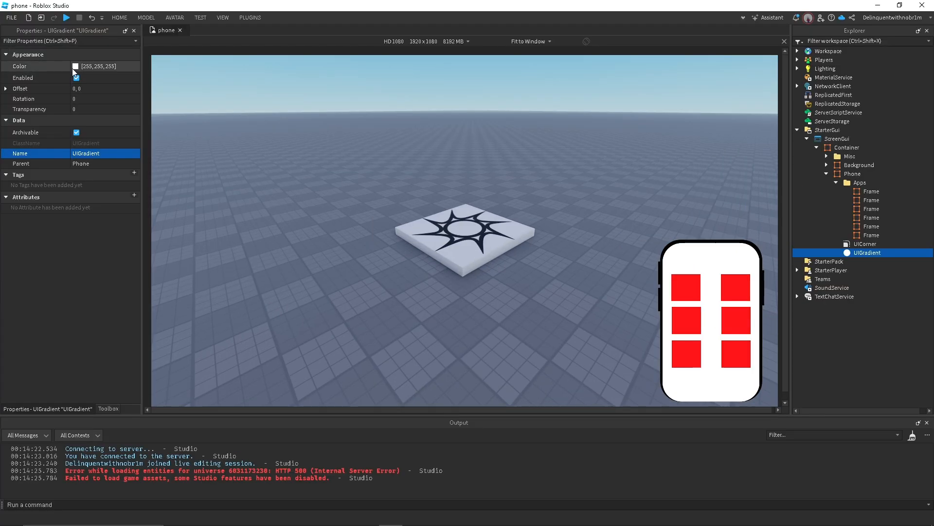
{"action": "left_click", "coordinate": [98, 66]}
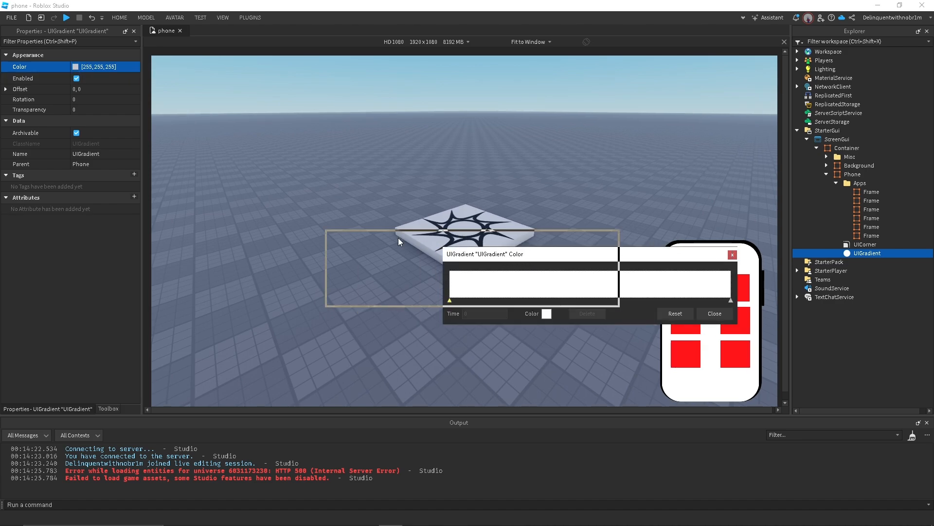
{"action": "left_click", "coordinate": [559, 313]}
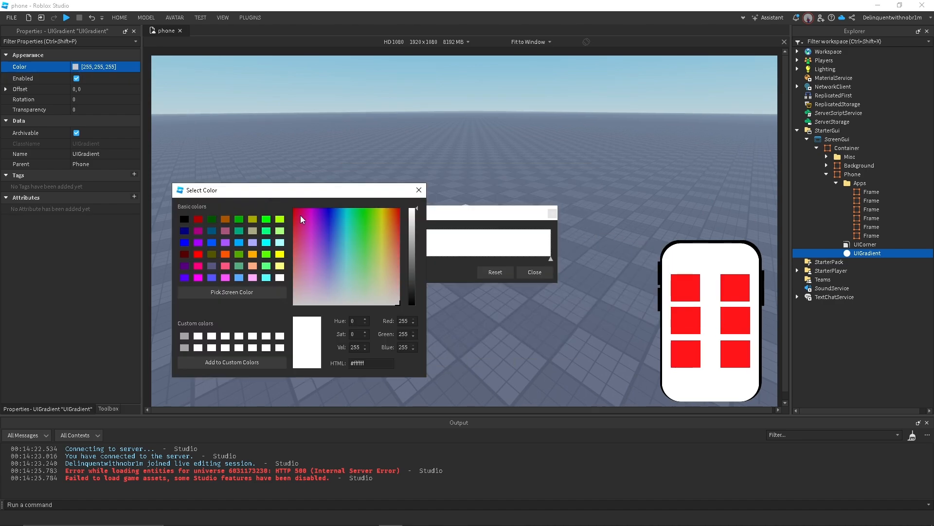
{"action": "left_click", "coordinate": [328, 225]}
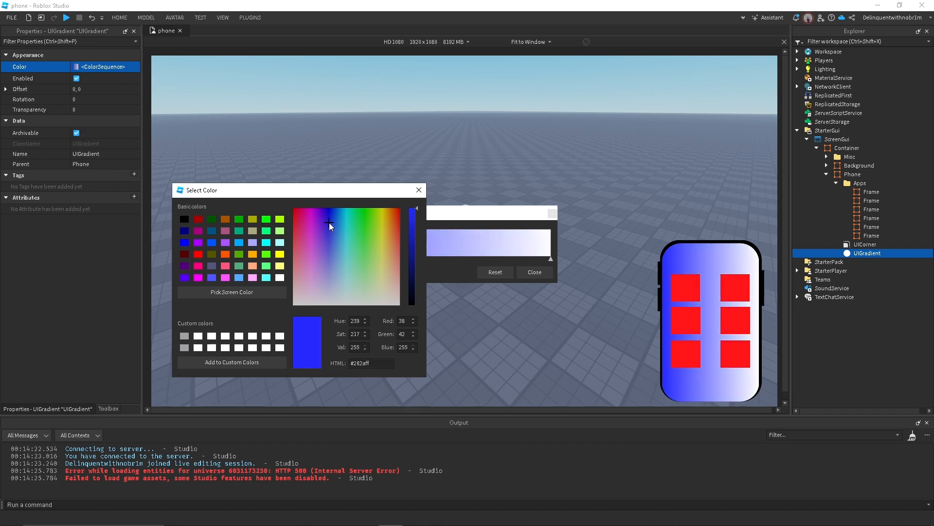
{"action": "left_click", "coordinate": [346, 269]}
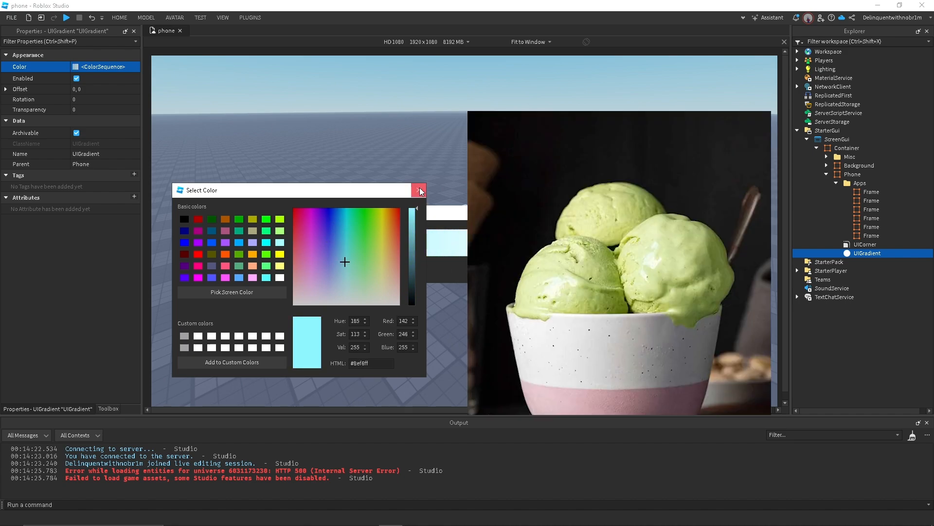
{"action": "left_click", "coordinate": [419, 189]}
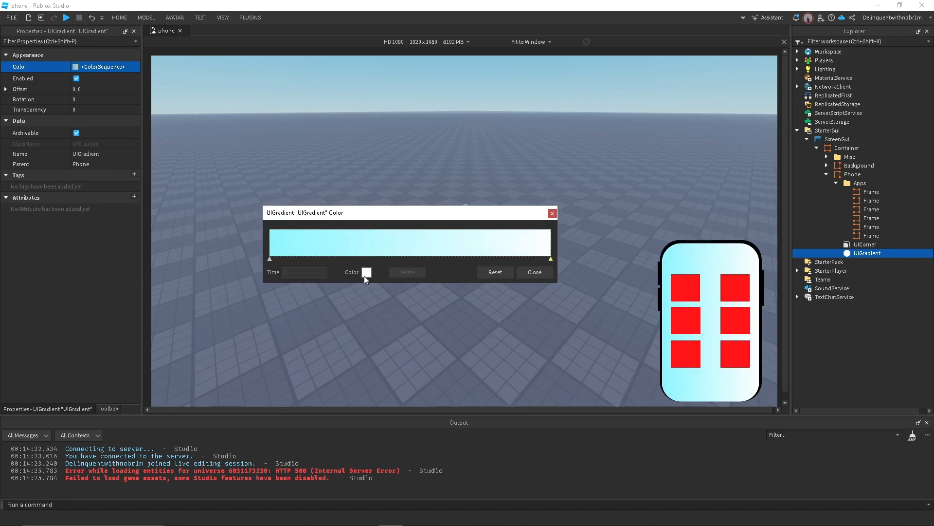
{"action": "left_click", "coordinate": [367, 271]}
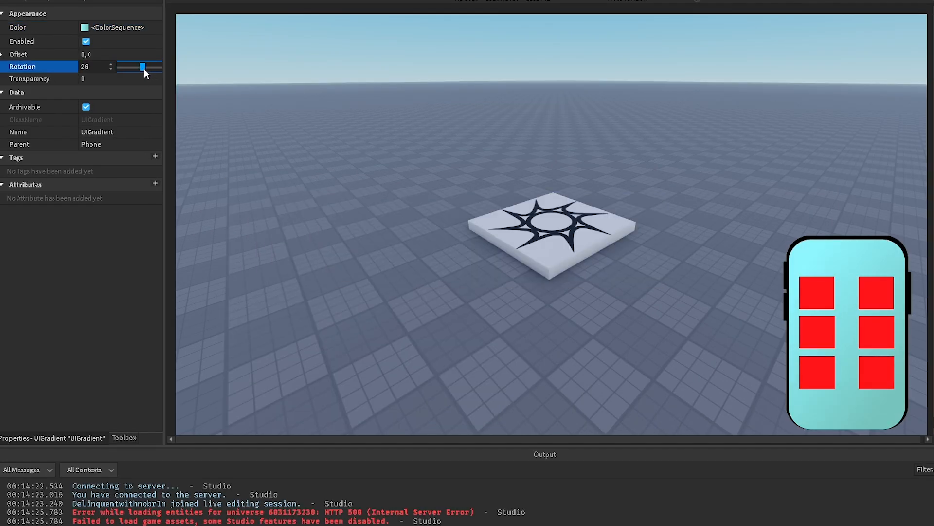
{"action": "left_click", "coordinate": [817, 292]}
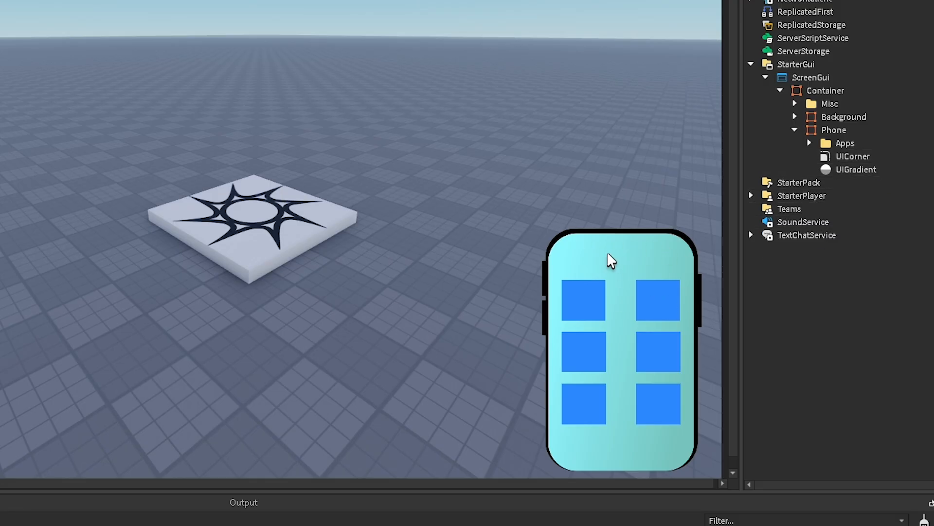
Add a transparent TextLabel frame atop Phone with TextScaled on, Fredoka One font and a set TextColor3
{"action": "left_click", "coordinate": [833, 130]}
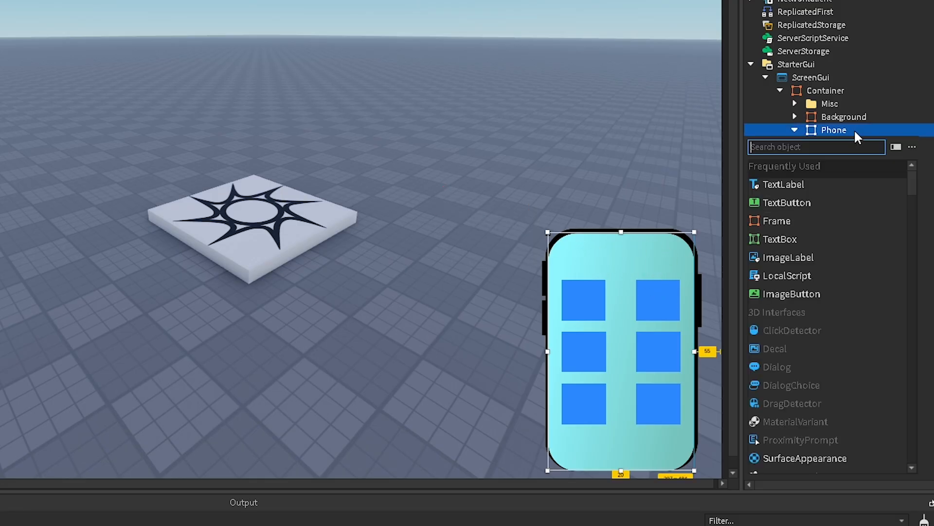
{"action": "left_click", "coordinate": [777, 221]}
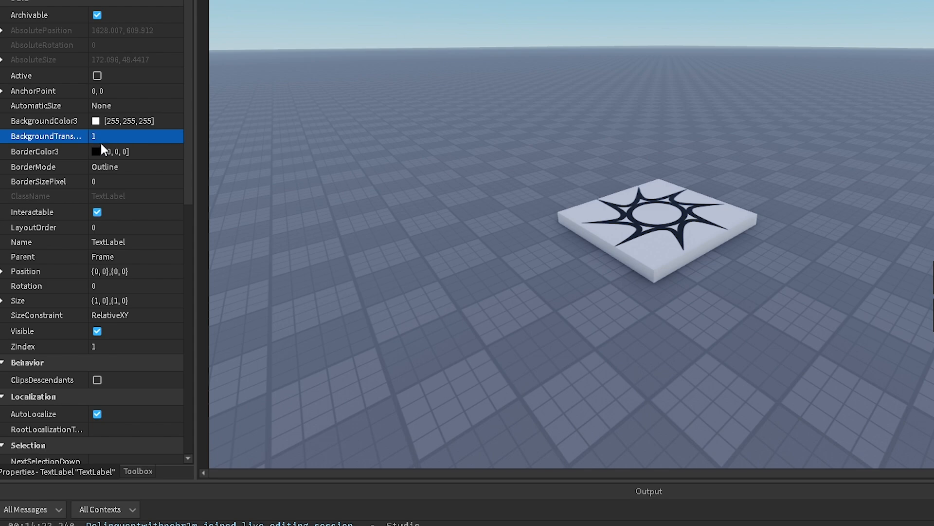
{"action": "scroll", "scroll_direction": "down", "scroll_amount": 3}
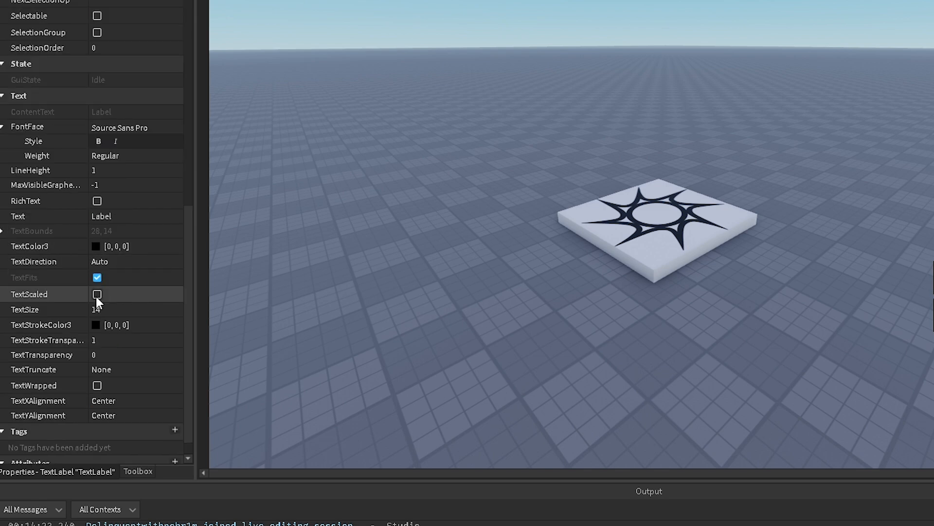
{"action": "left_click", "coordinate": [134, 127]}
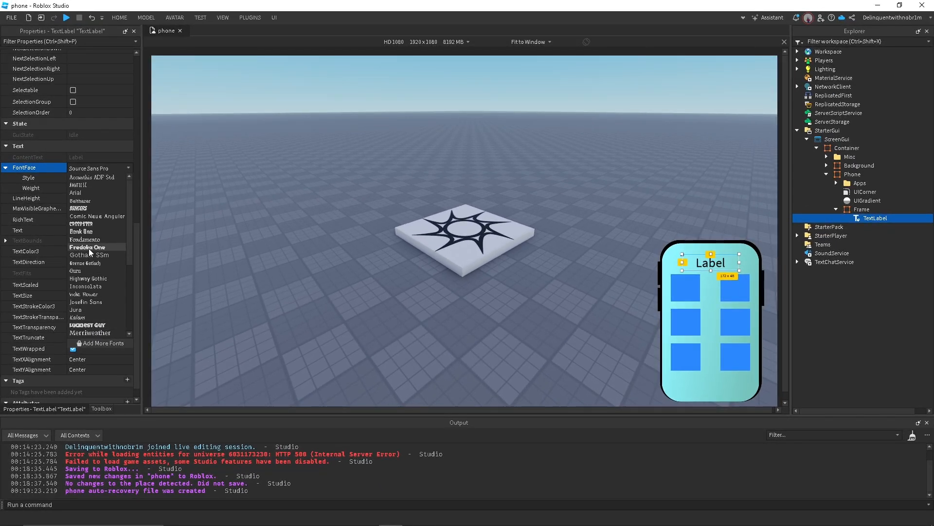
{"action": "left_click", "coordinate": [87, 251]}
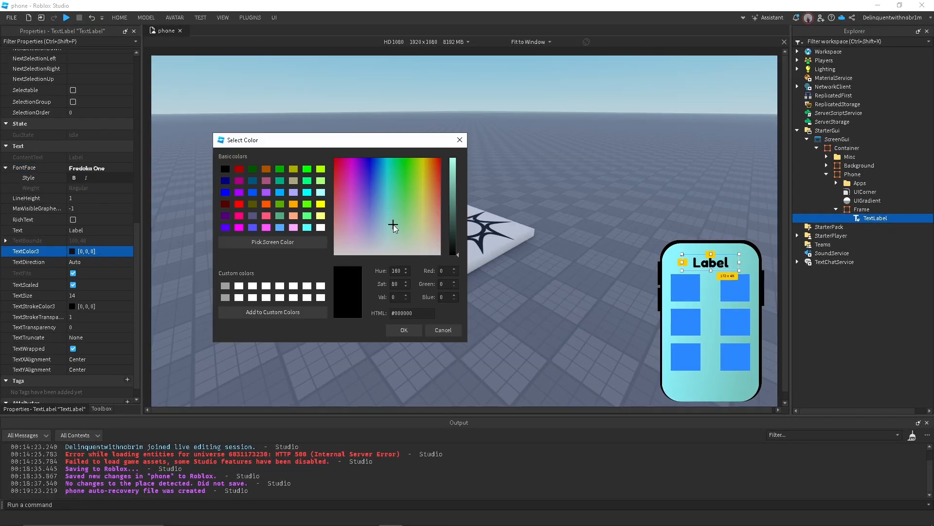
{"action": "left_click", "coordinate": [403, 330]}
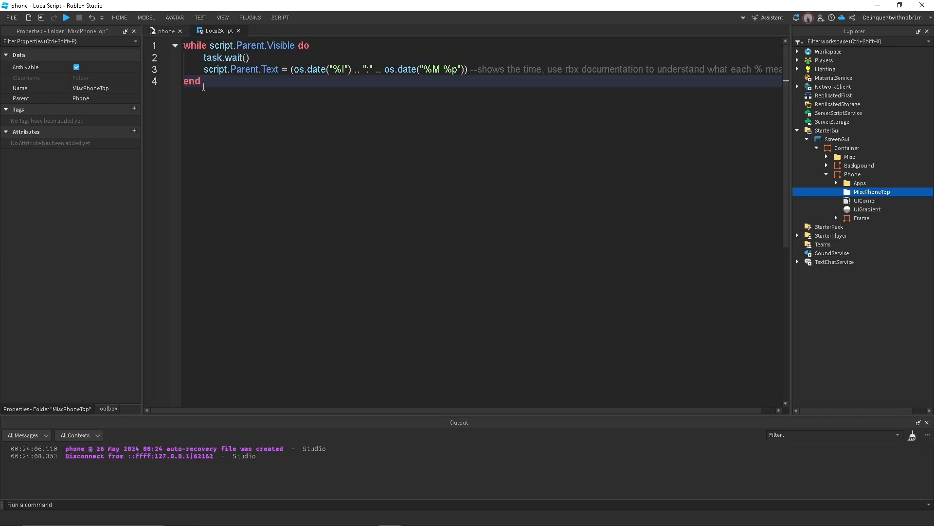
Play-test the time-display LocalScript, then stop and return to the editor
{"action": "left_click", "coordinate": [66, 18]}
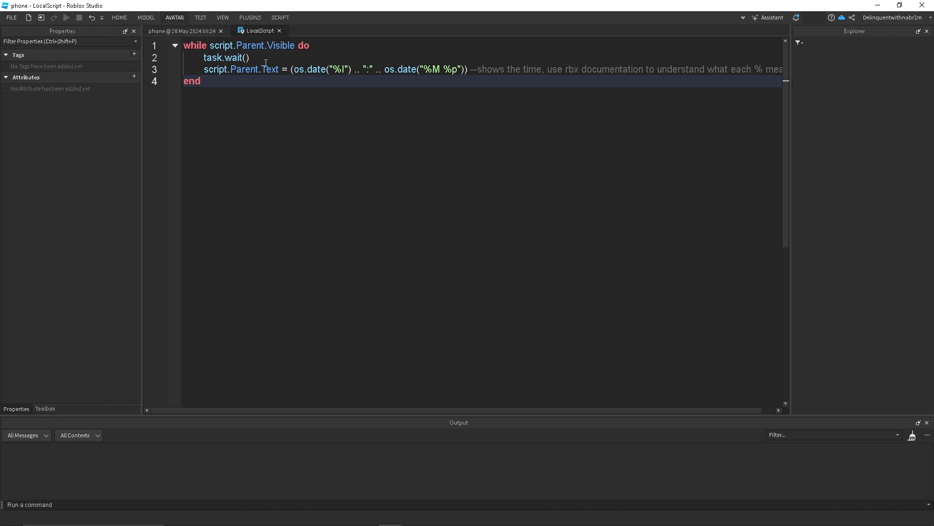
{"action": "left_click", "coordinate": [66, 18]}
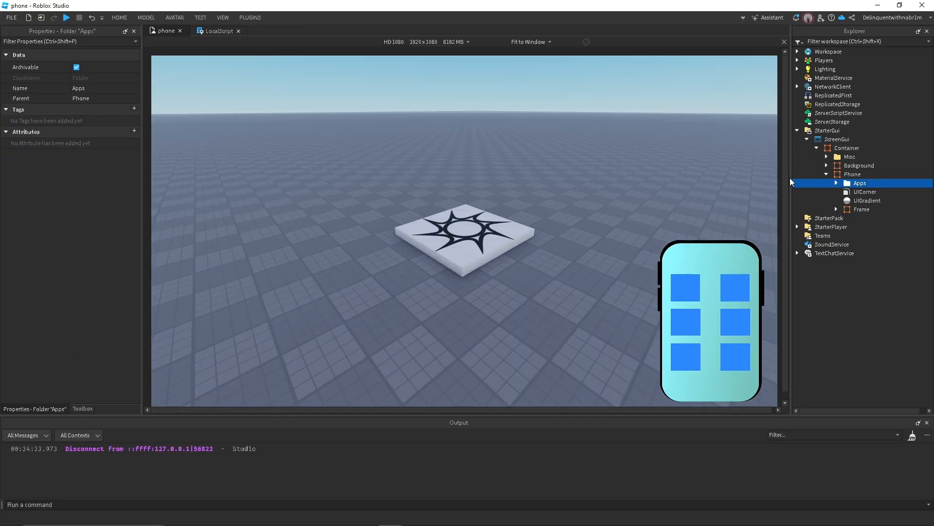
{"action": "mouse_move", "coordinate": [596, 173]}
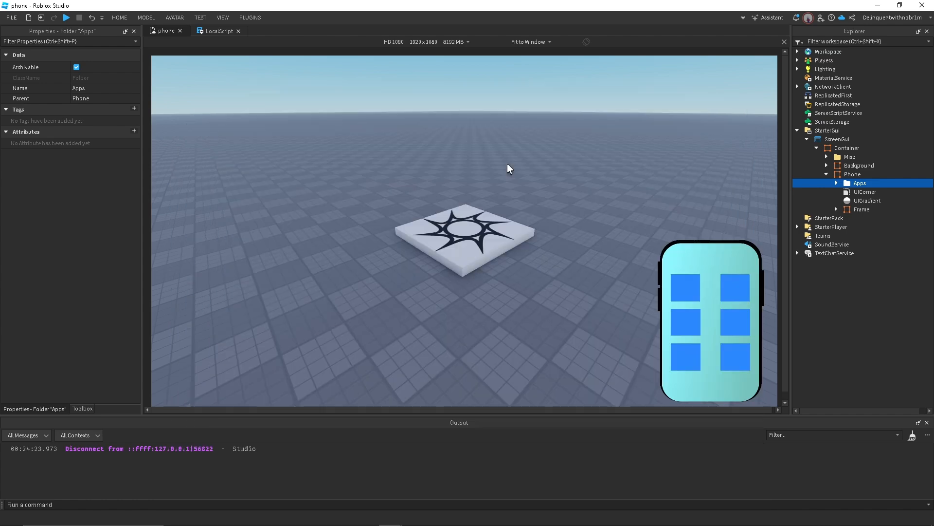
Add a MiscTopStuff folder in Phone with transparent status-bar frames, the first one holding an icon
{"action": "type", "text": "folder"}
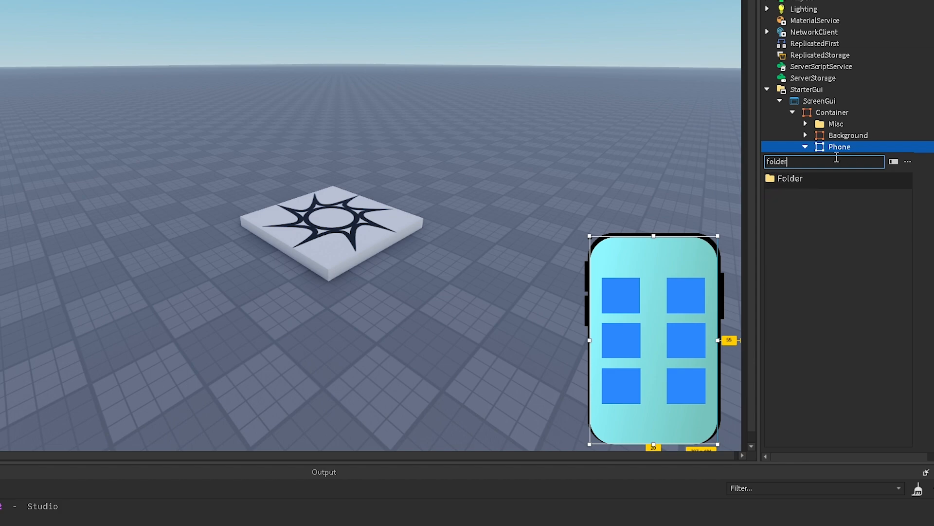
{"action": "type", "text": "fram"}
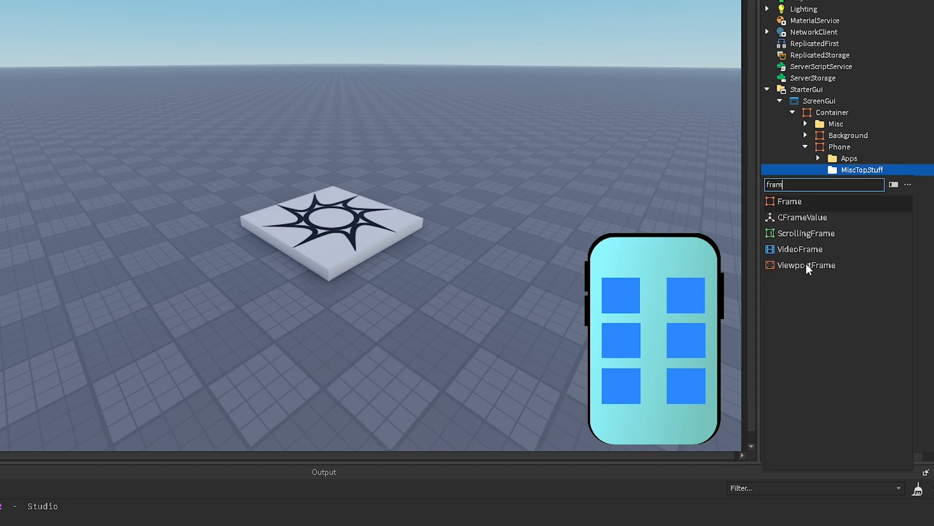
{"action": "left_click", "coordinate": [789, 201]}
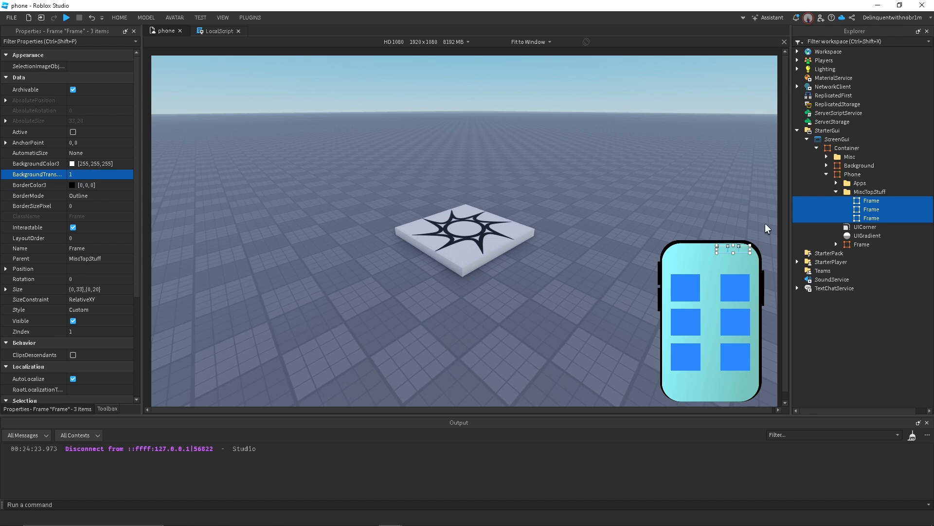
{"action": "left_click", "coordinate": [869, 192]}
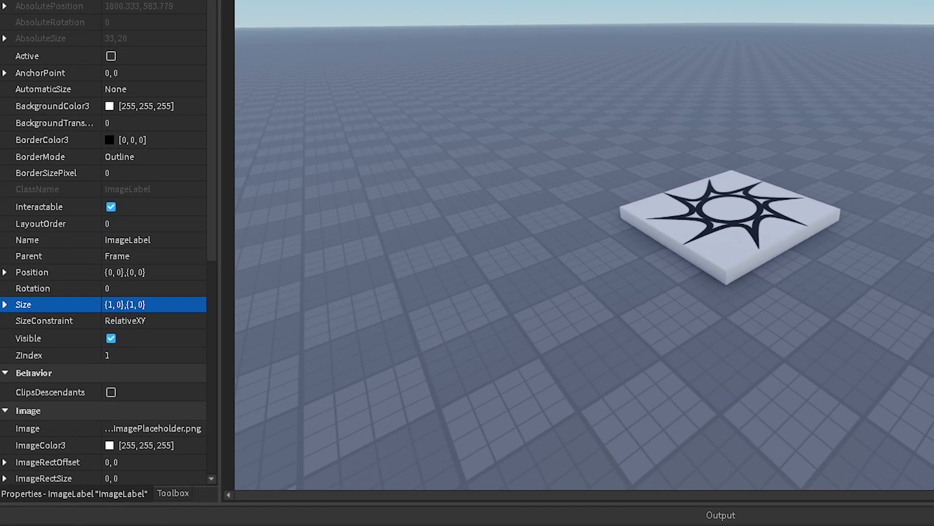
{"action": "scroll", "scroll_direction": "down", "scroll_amount": 3}
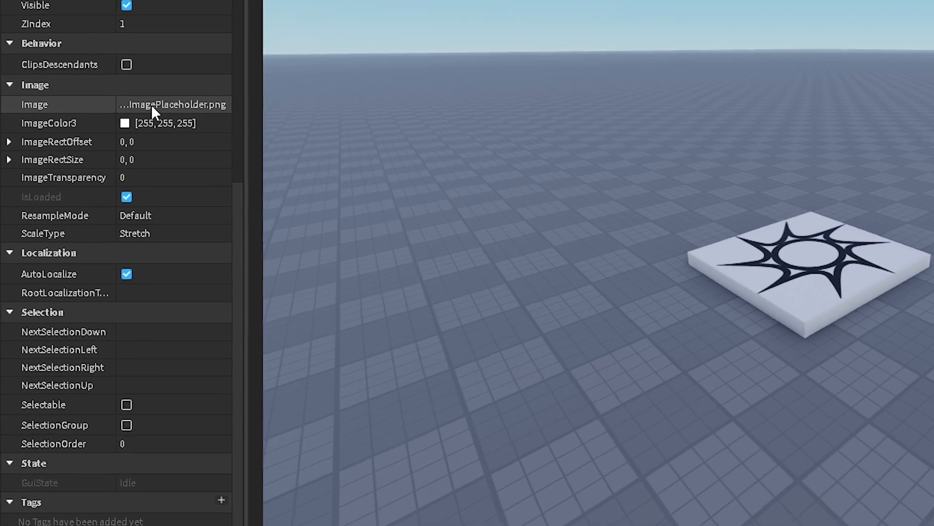
{"action": "double_click", "coordinate": [173, 105]}
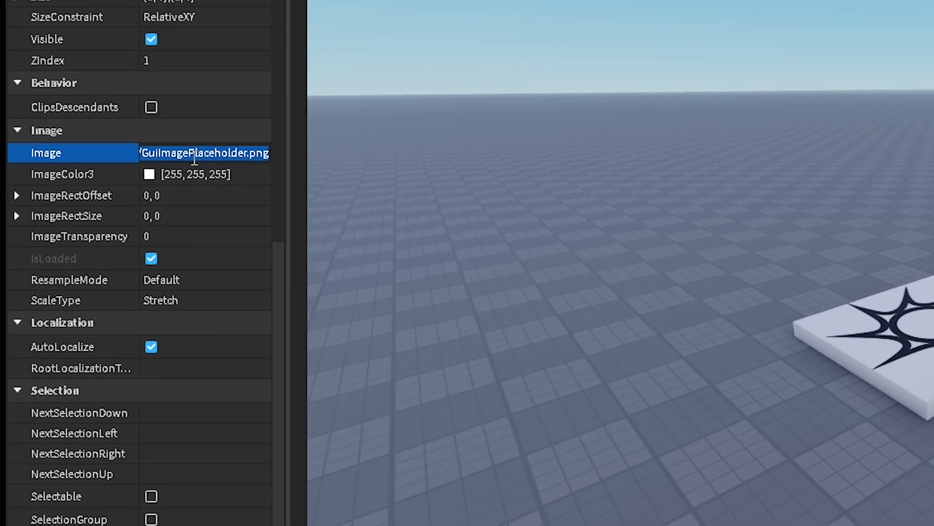
{"action": "type", "text": "16955913869"}
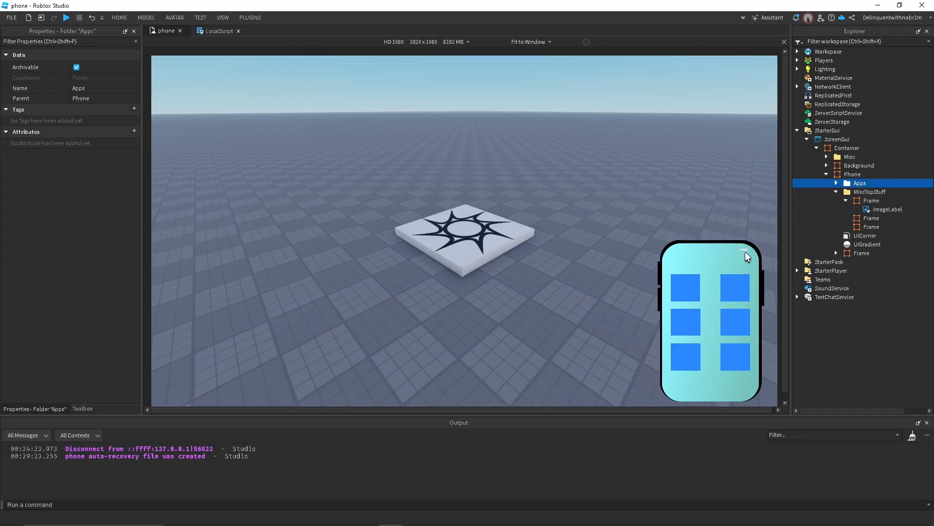
{"action": "mouse_move", "coordinate": [744, 259]}
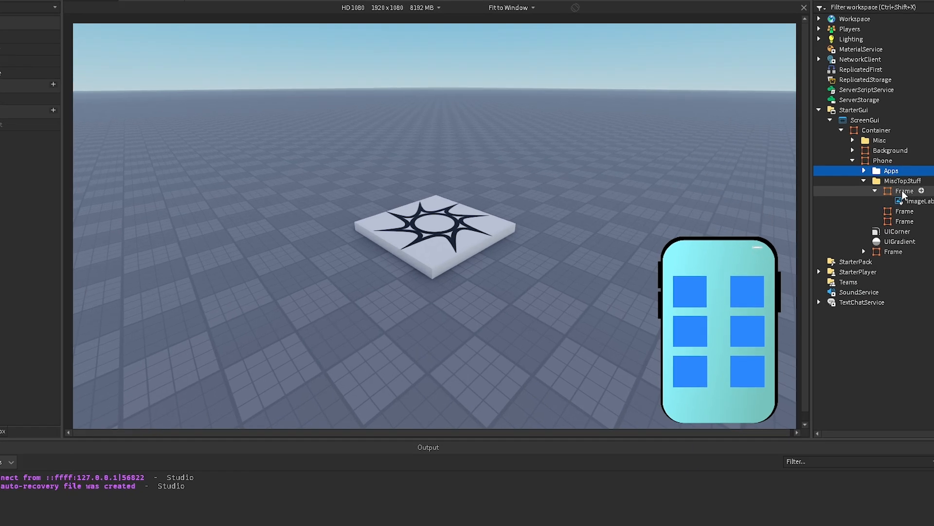
{"action": "left_click", "coordinate": [911, 200]}
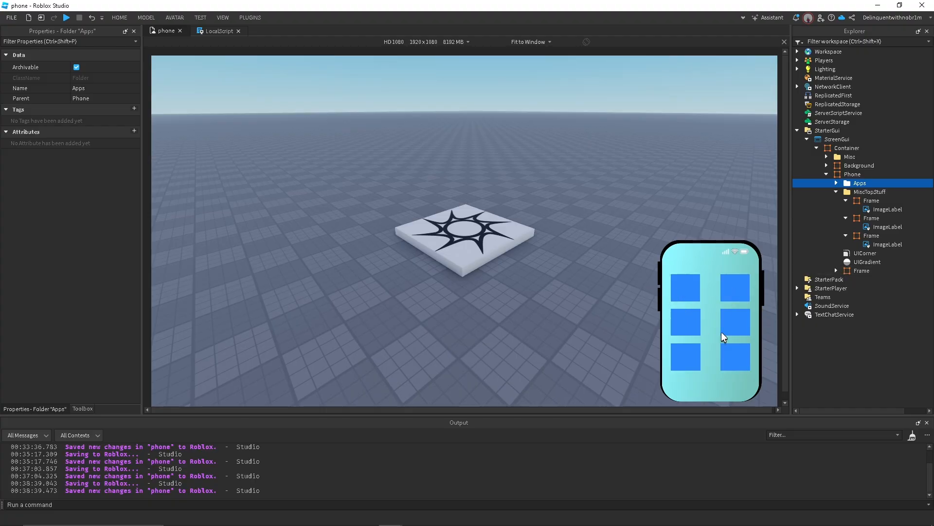
Add a UICorner to the first app square and set its CornerRadius Scale to 0.2
{"action": "left_click", "coordinate": [837, 183]}
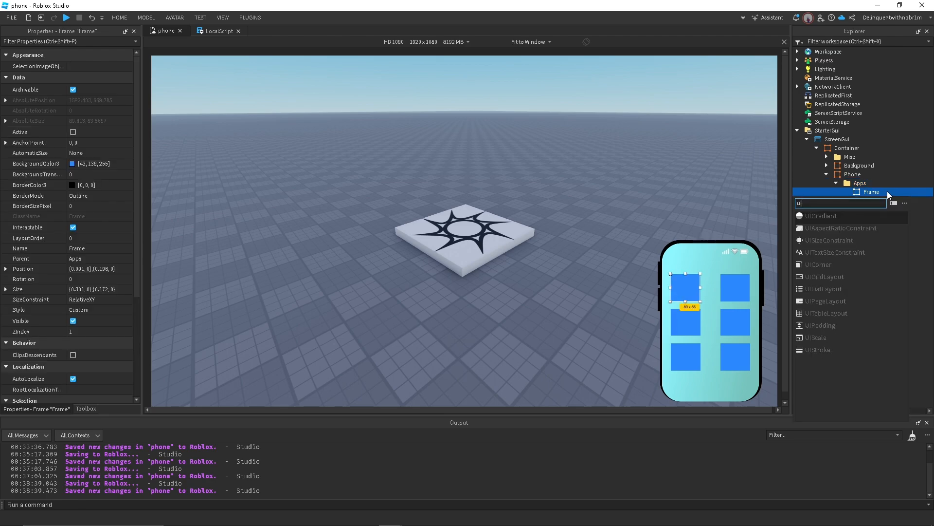
{"action": "left_click", "coordinate": [820, 263]}
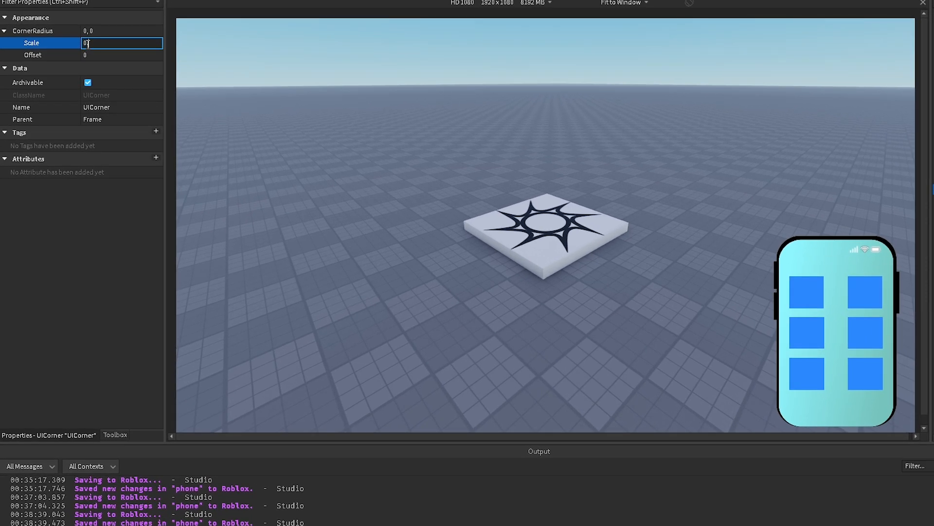
{"action": "type", "text": "0.1"}
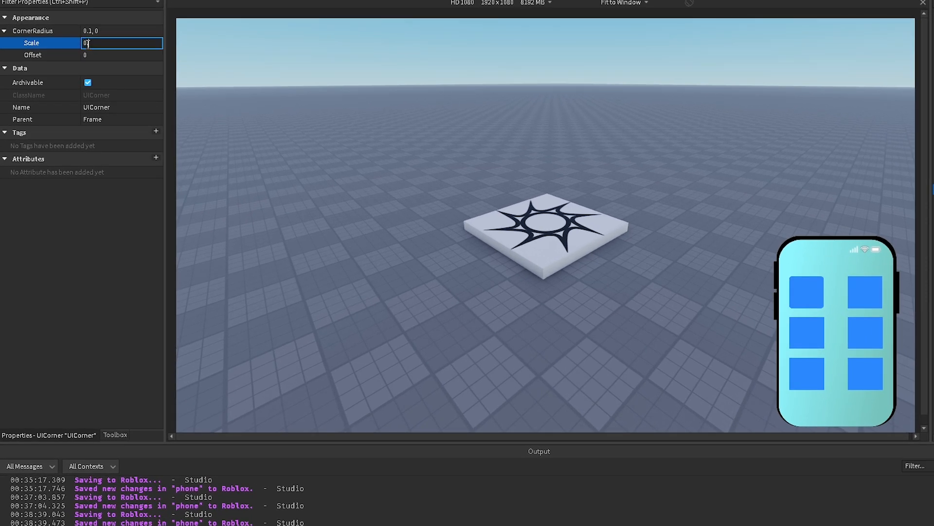
{"action": "type", "text": "0.2"}
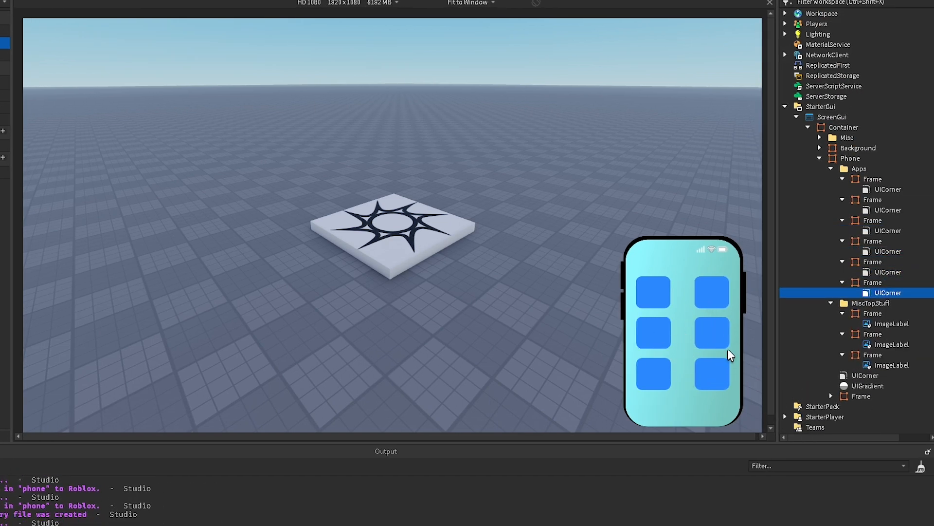
{"action": "mouse_move", "coordinate": [650, 358]}
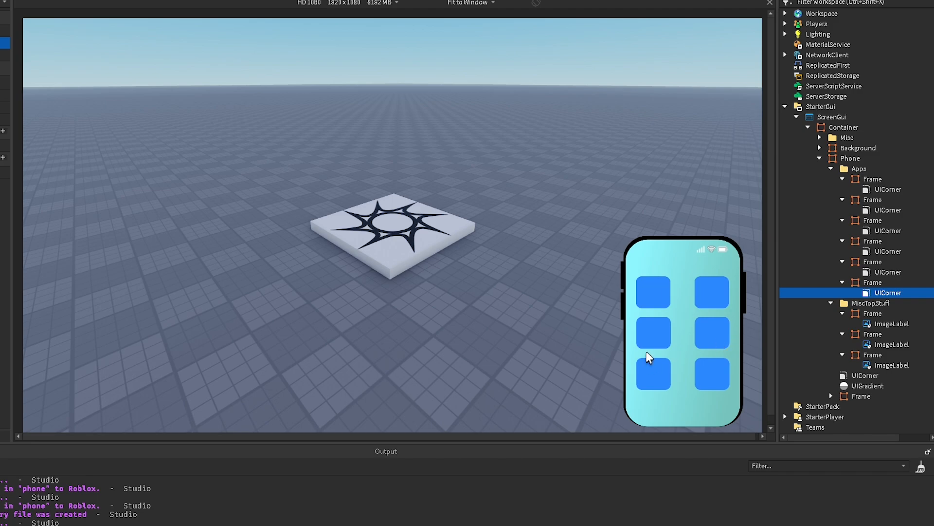
{"action": "mouse_move", "coordinate": [651, 315]}
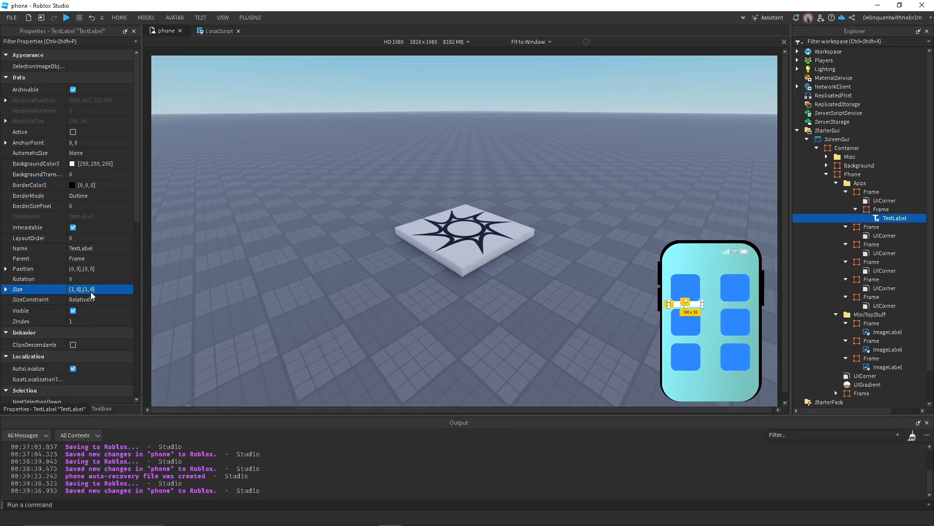
Enable TextScaled on the new TextLabel and choose a blue TextColor3 in the colour picker
{"action": "scroll", "scroll_direction": "down", "scroll_amount": 3}
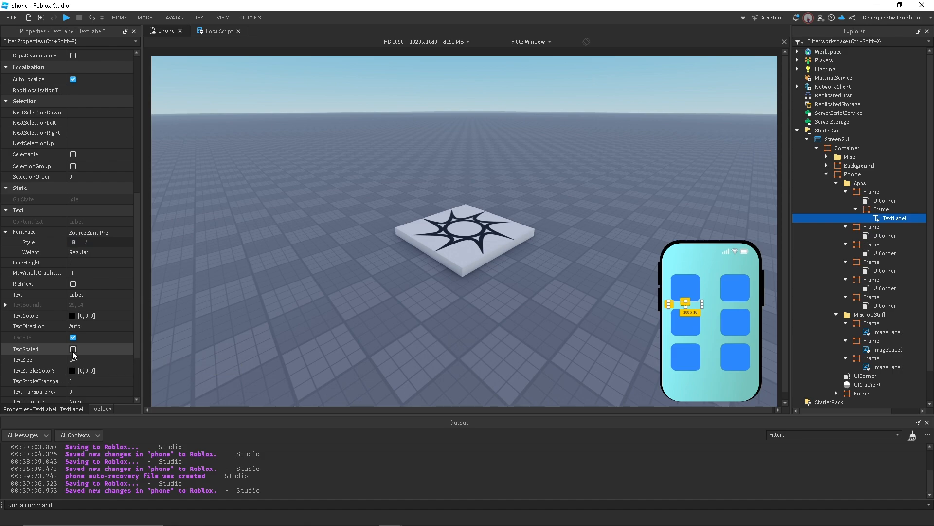
{"action": "left_click", "coordinate": [87, 316]}
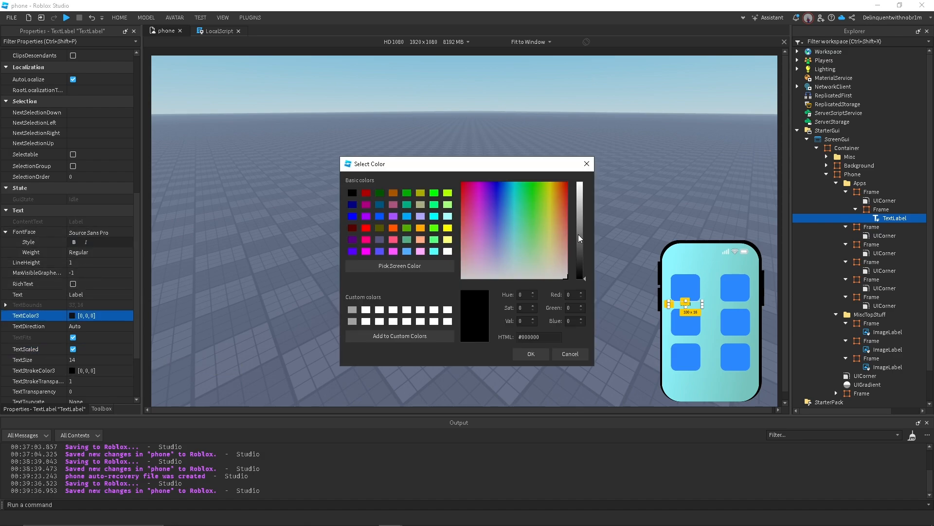
{"action": "left_click", "coordinate": [529, 353]}
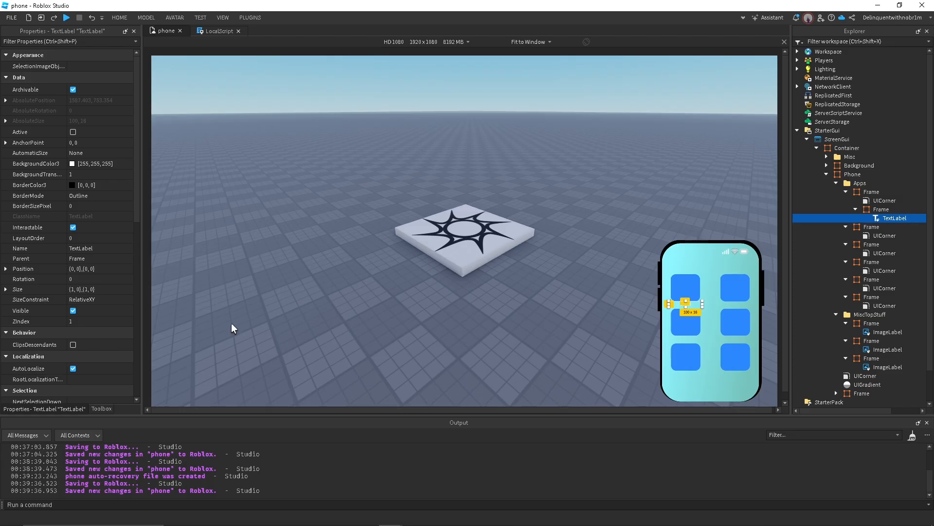
{"action": "scroll", "scroll_direction": "down", "scroll_amount": 3}
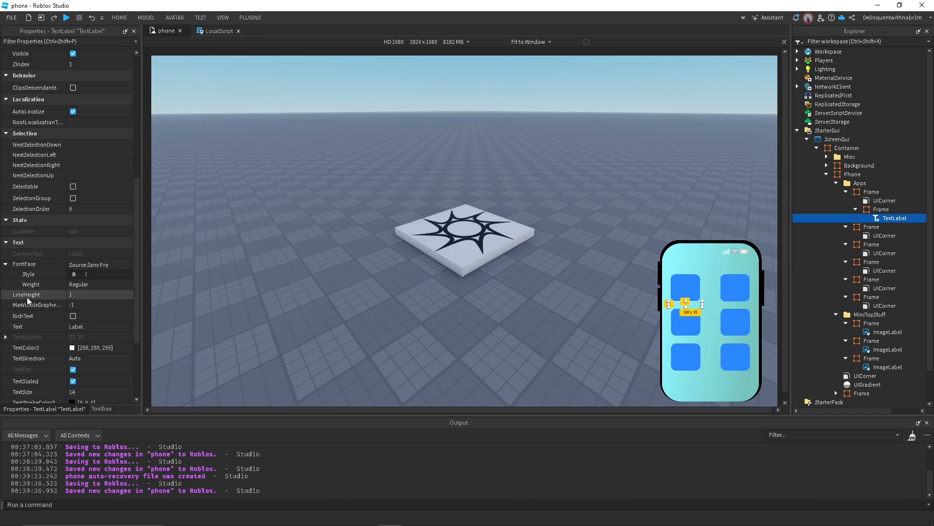
{"action": "left_click", "coordinate": [71, 347]}
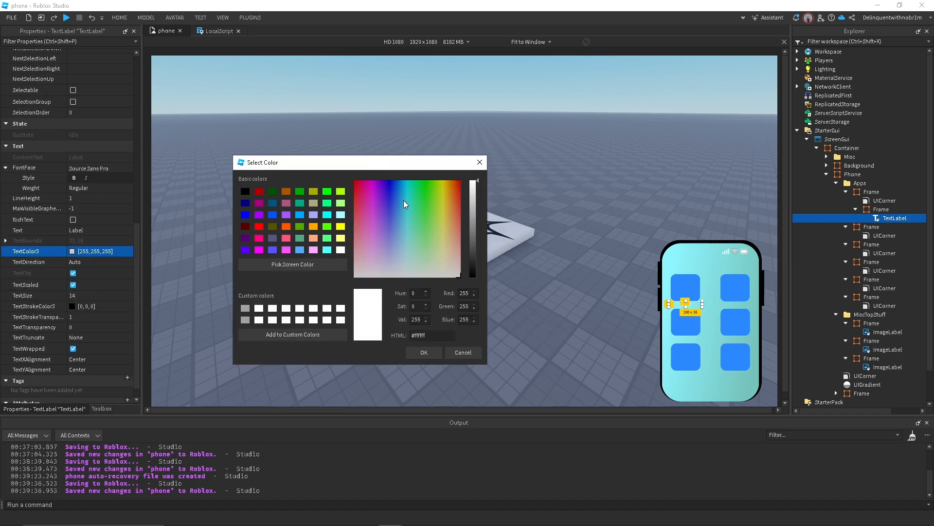
{"action": "left_click", "coordinate": [390, 189]}
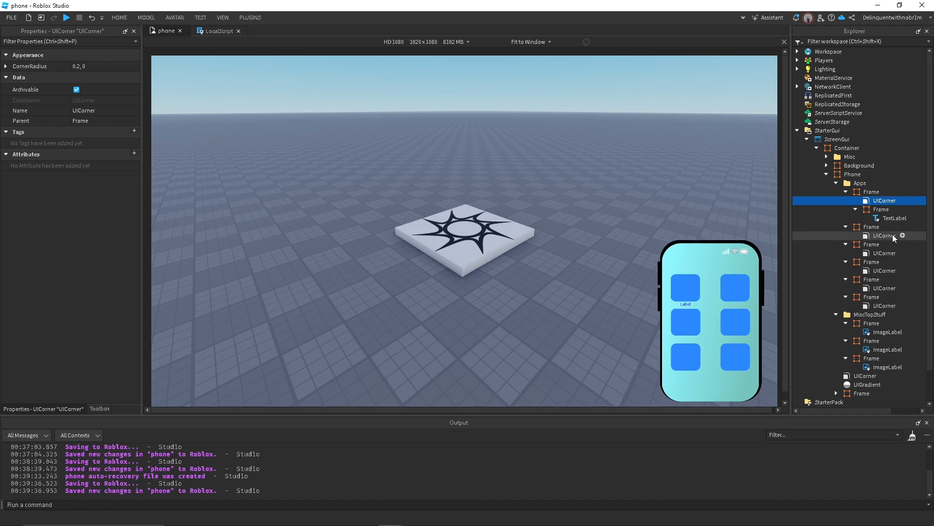
Set the label text to FaceBlox and copy its frame into the other five app squares
{"action": "left_click", "coordinate": [893, 217]}
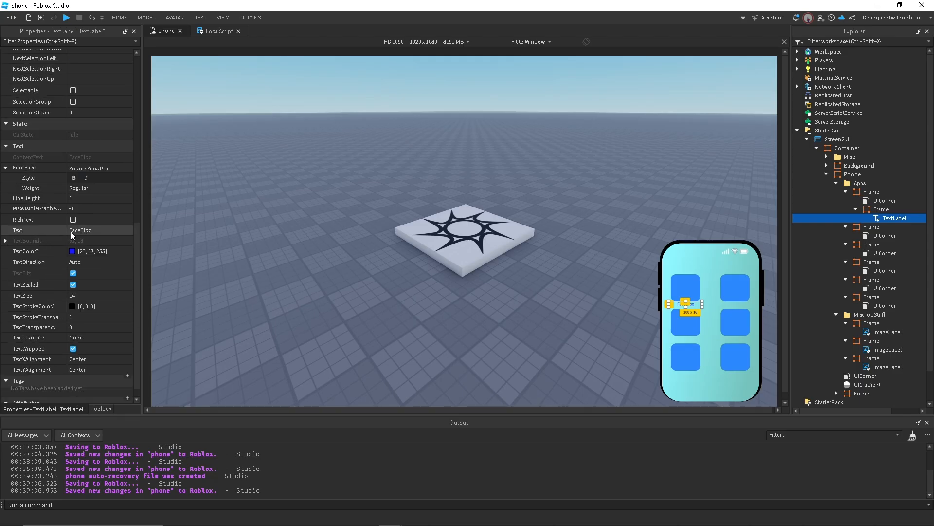
{"action": "left_click", "coordinate": [852, 174]}
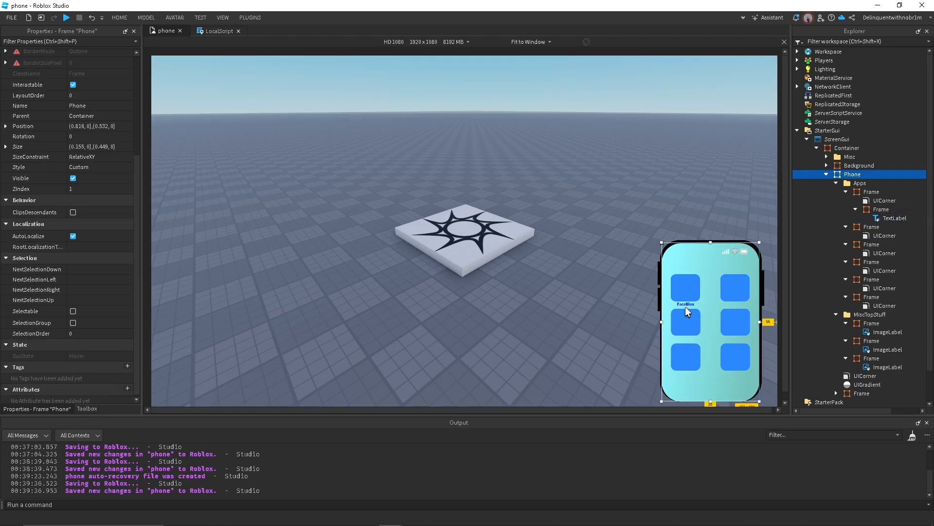
{"action": "left_click", "coordinate": [894, 217]}
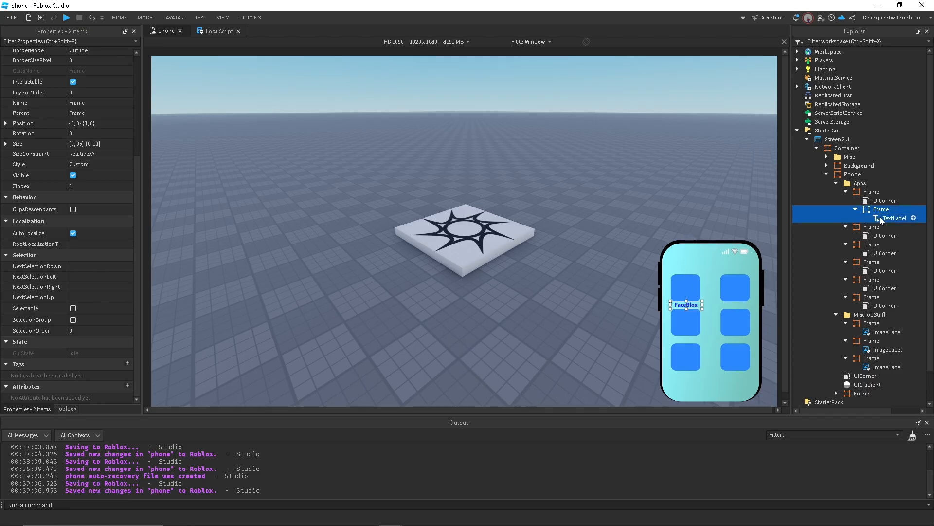
{"action": "left_click", "coordinate": [881, 226]}
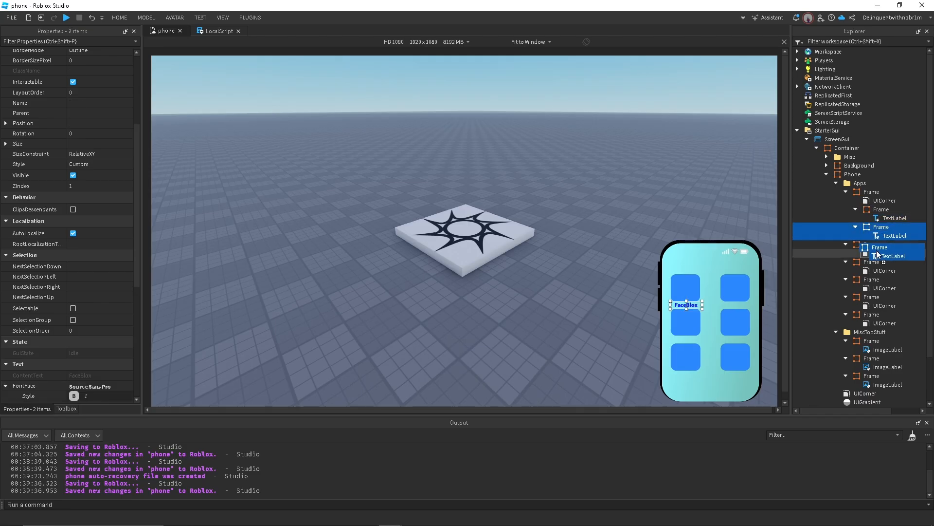
{"action": "left_click", "coordinate": [853, 175]}
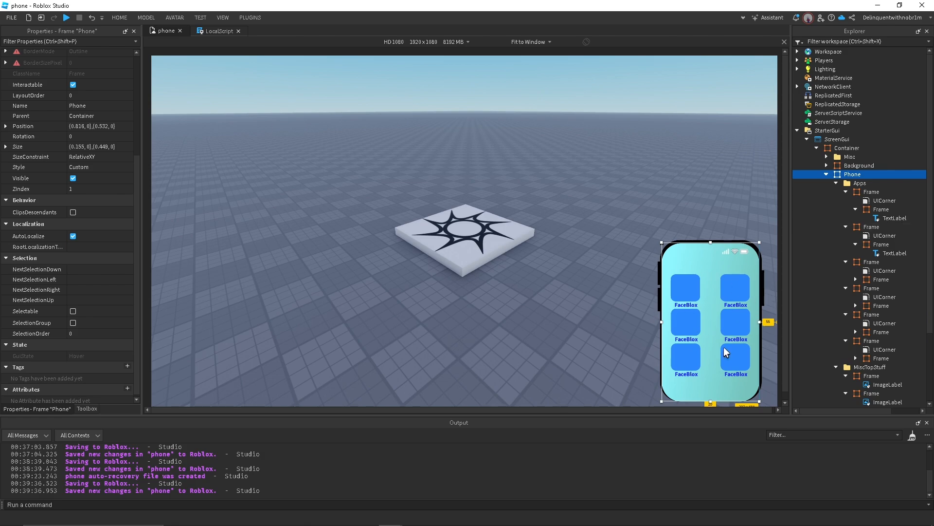